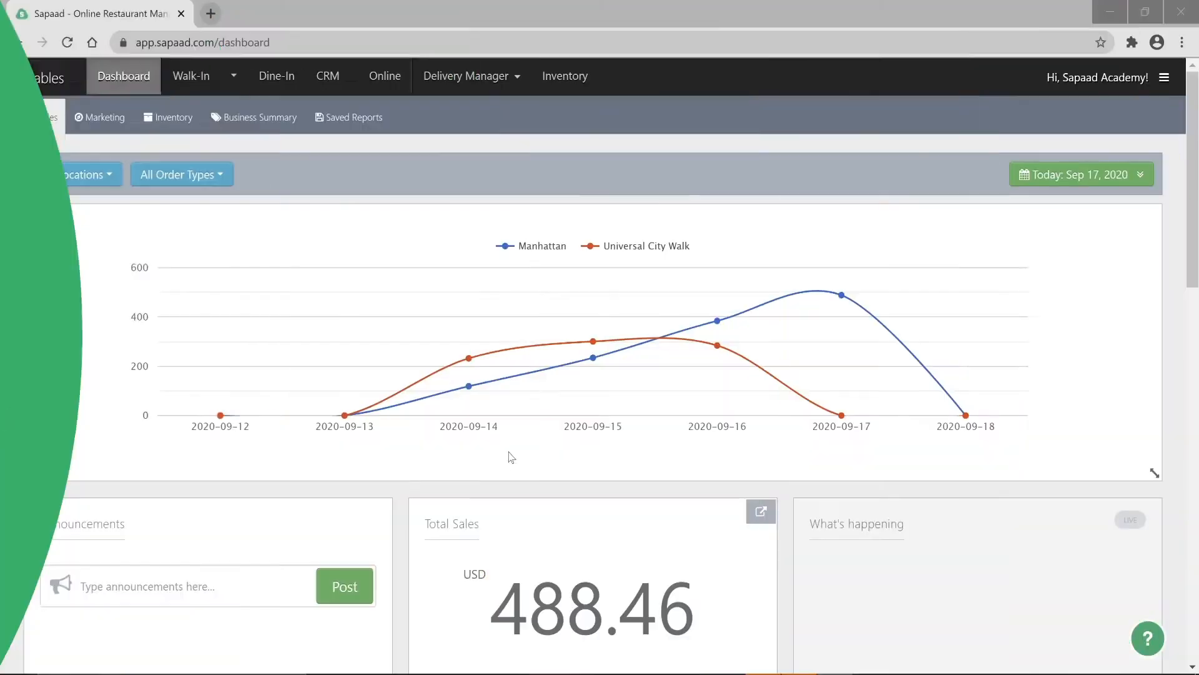
# Start a new, empty purchase order ordered by Manhattan from Inventory > Purchase Orders
pyautogui.click(564, 76)
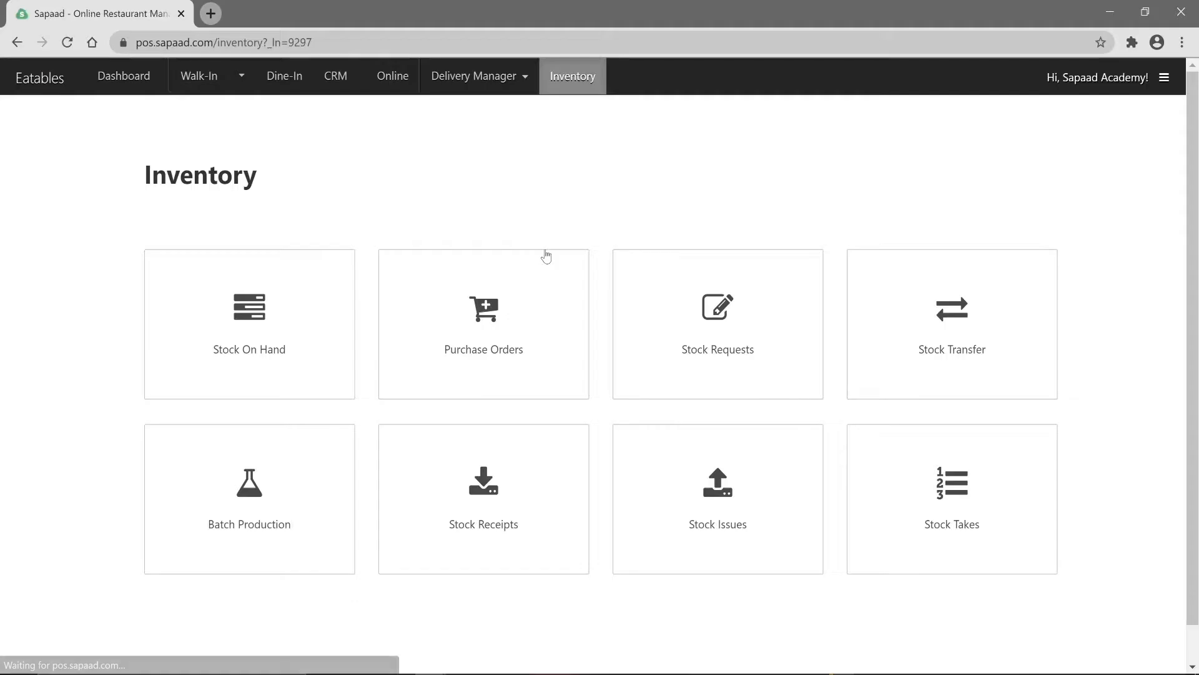
pyautogui.click(484, 324)
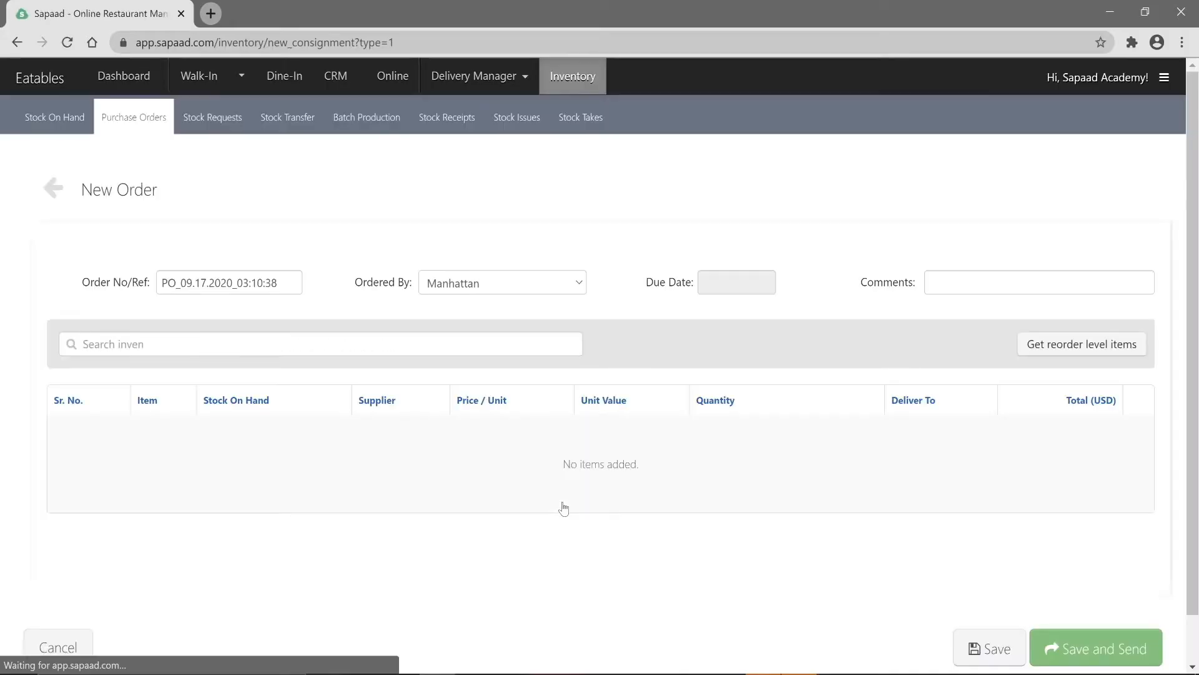
# Add Cooking Oil, AP Flour from Sapaad Bakery, and reorder-level item Whole wheat Flour to the order
pyautogui.click(320, 343)
pyautogui.write('Cooking')
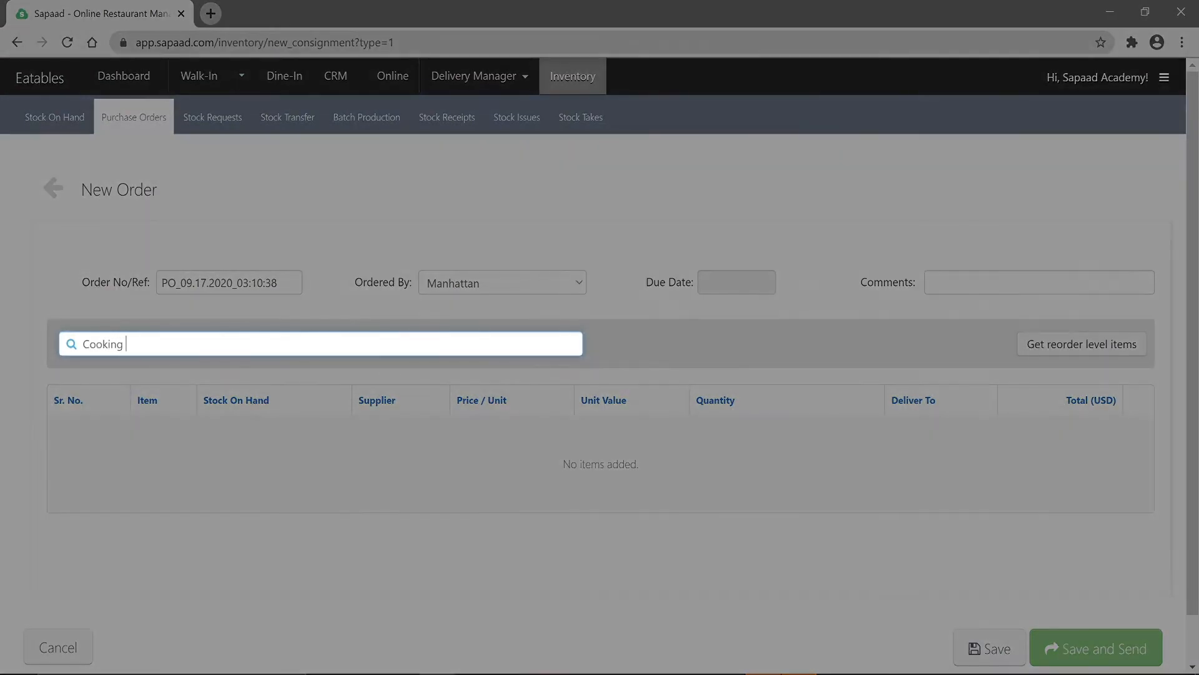
pyautogui.write('Oil')
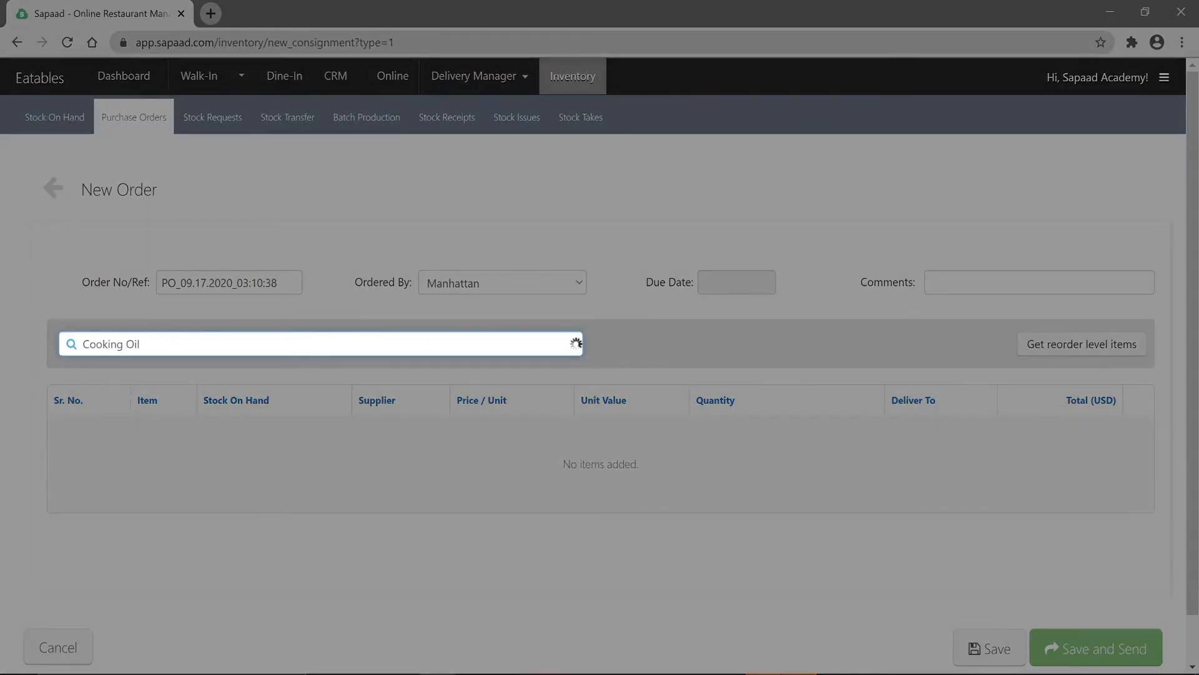
pyautogui.write('Sapaad Bake')
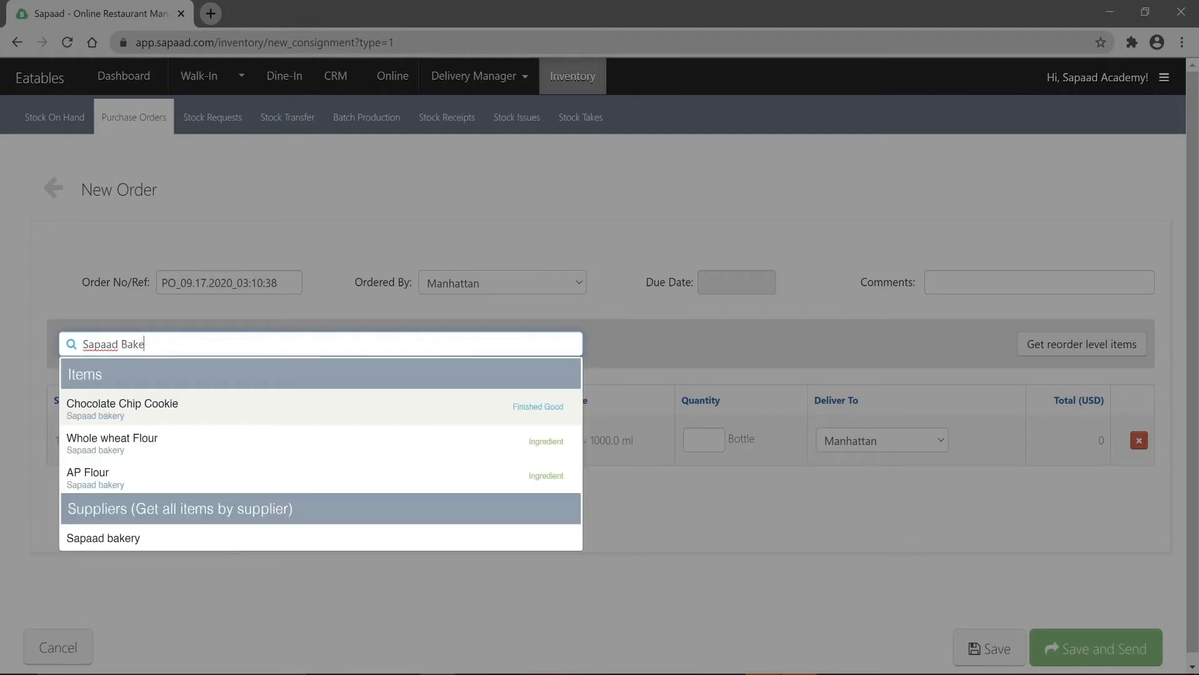
pyautogui.write('ry')
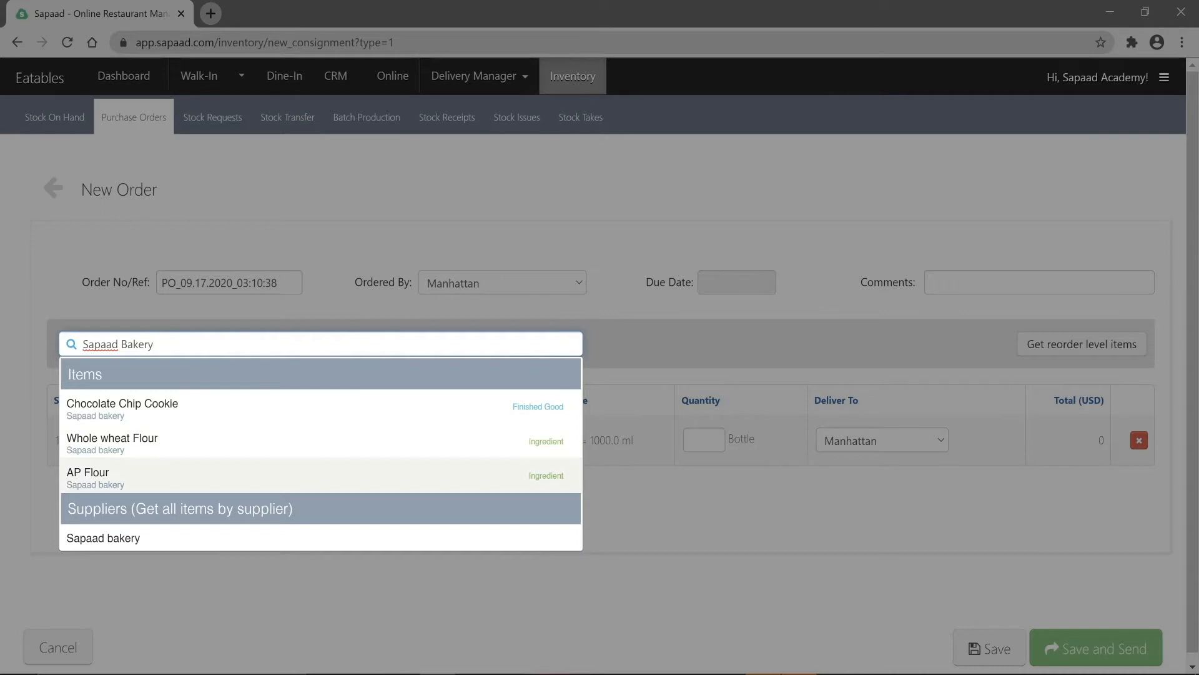
pyautogui.click(88, 475)
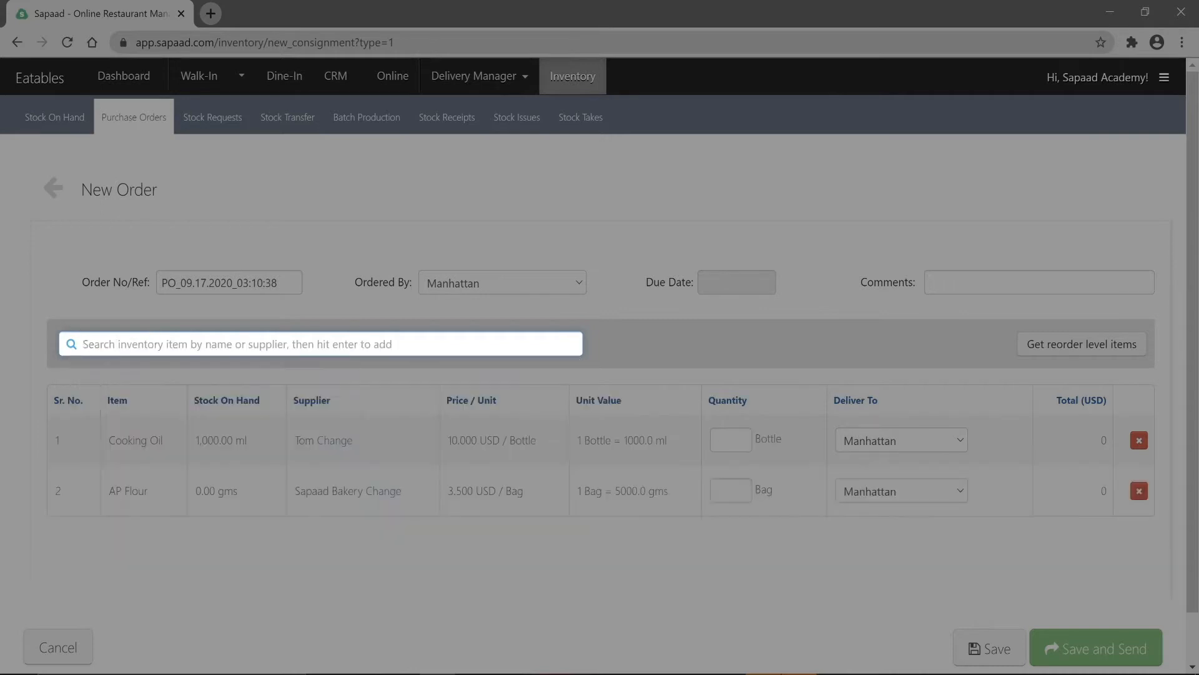
pyautogui.click(1081, 343)
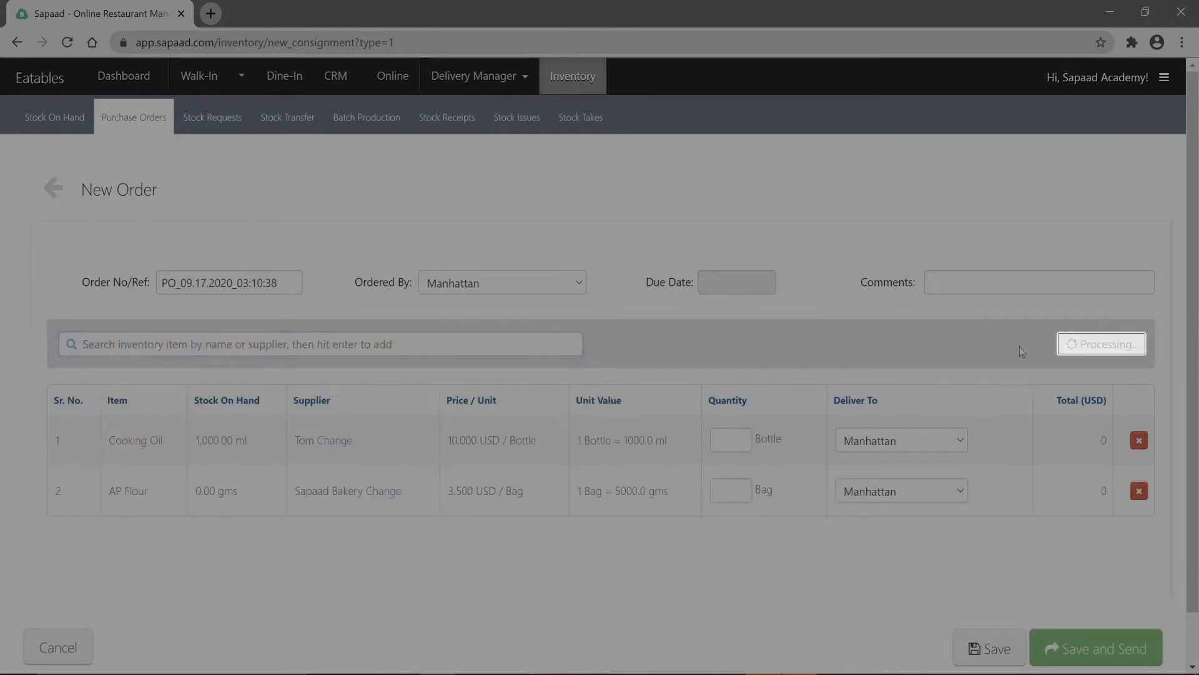
pyautogui.click(1080, 344)
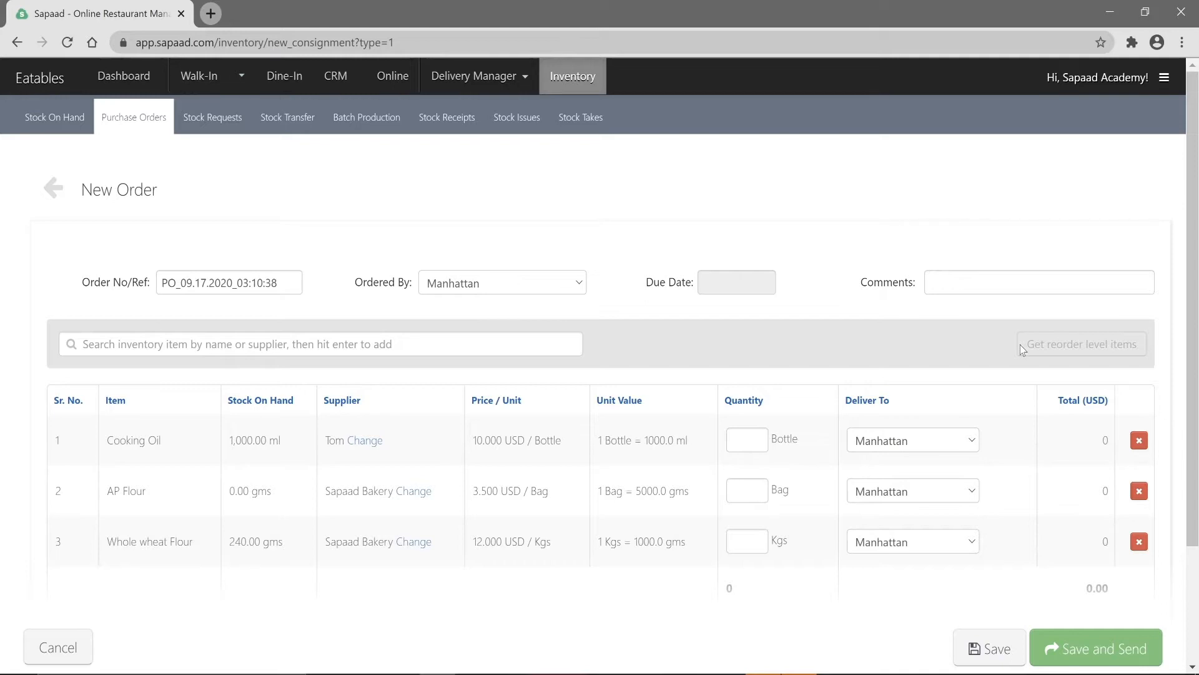
pyautogui.moveTo(955, 391)
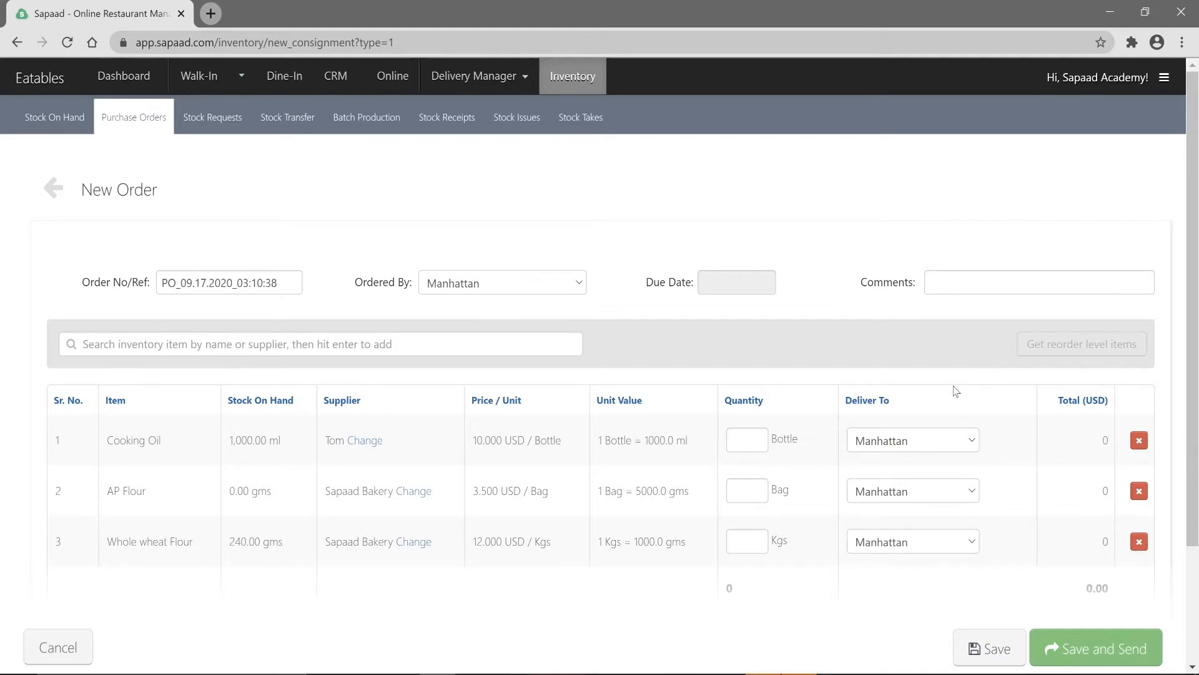
# Set quantities 10, 5 and 15 and deliver AP Flour to Universal City Walk, totalling 297.50 USD
pyautogui.write('10')
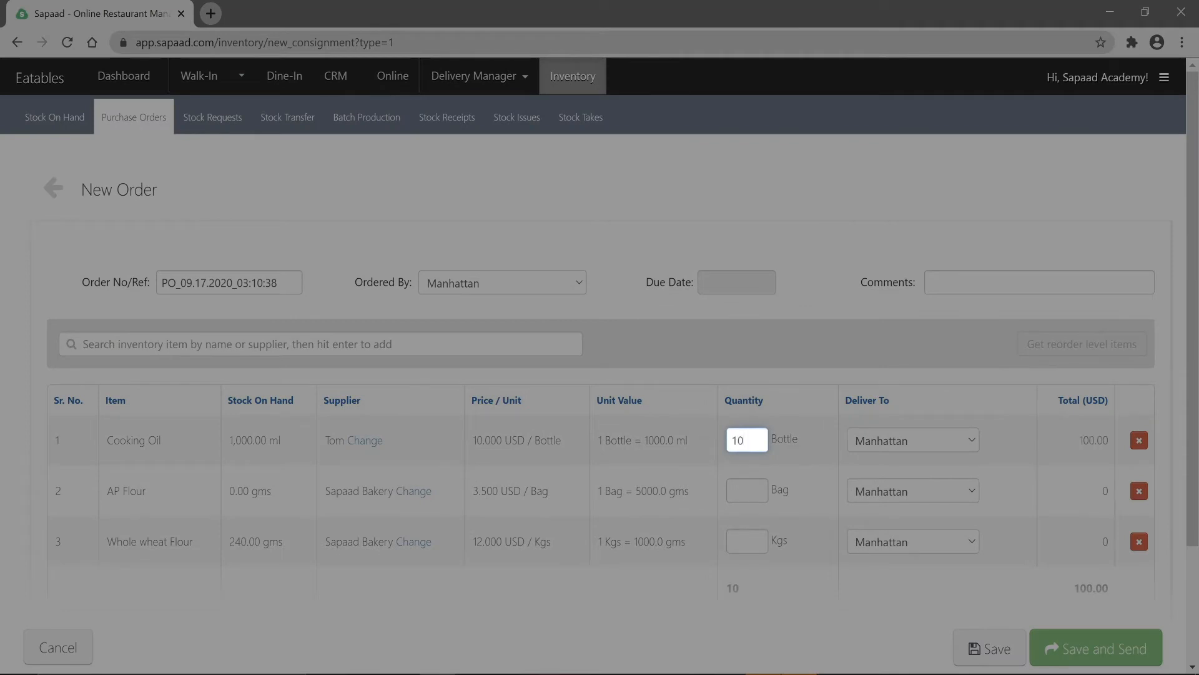
pyautogui.write('5')
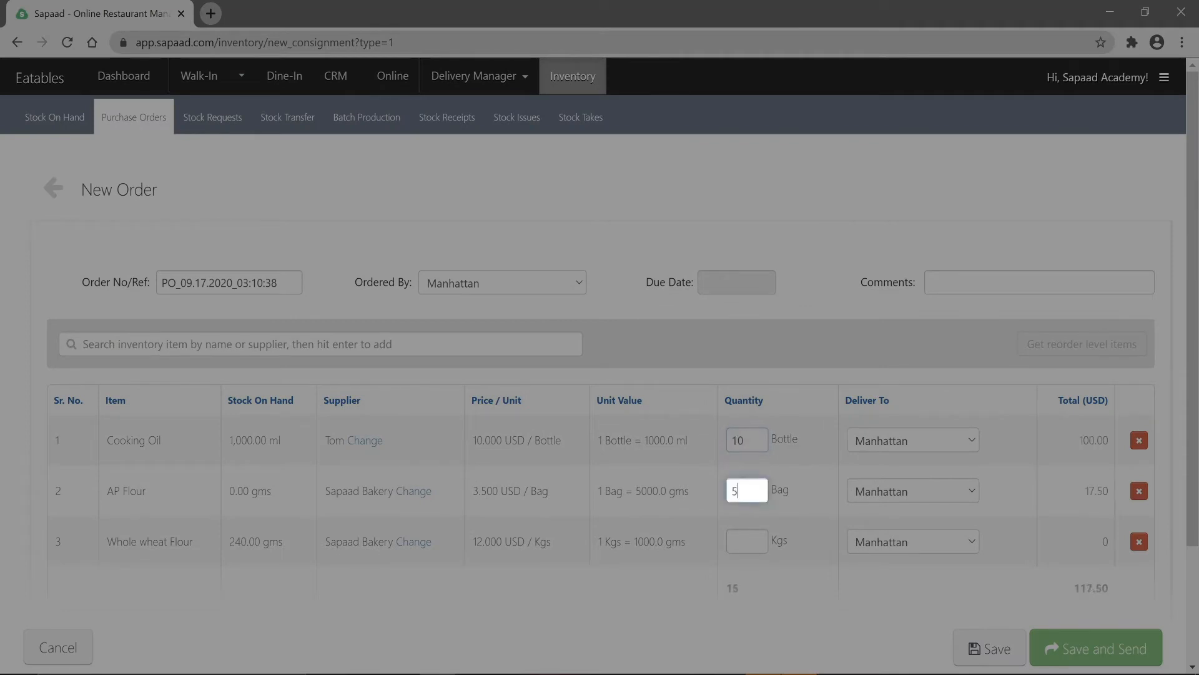
pyautogui.click(911, 490)
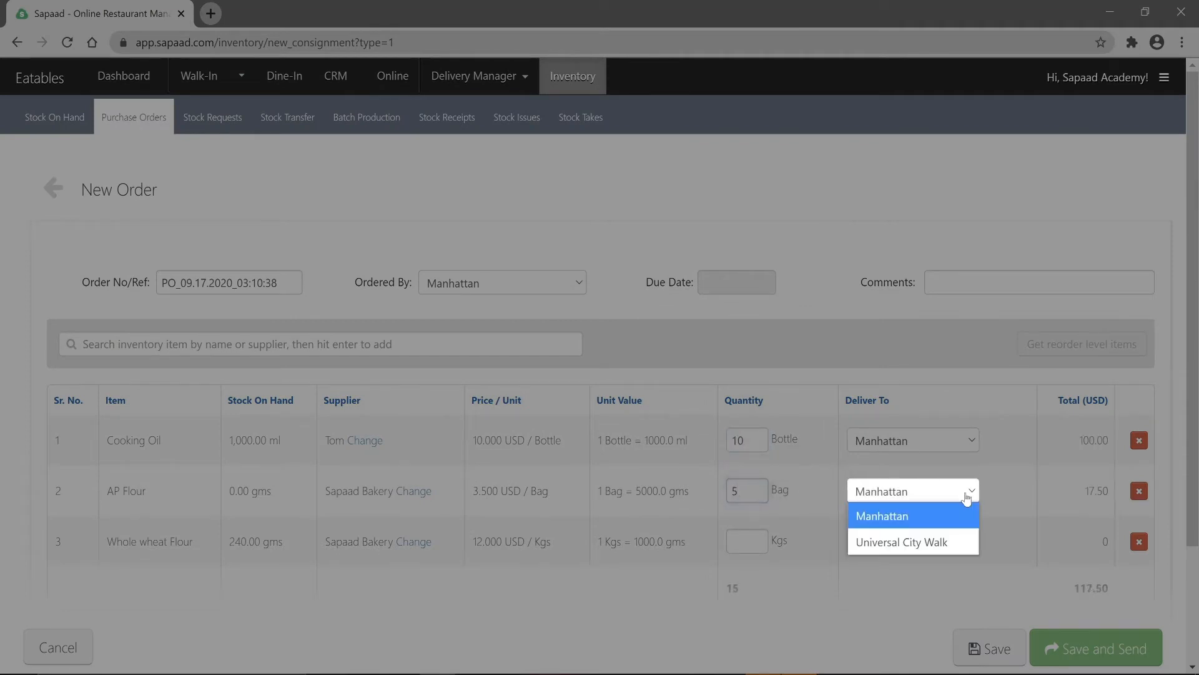
pyautogui.click(902, 541)
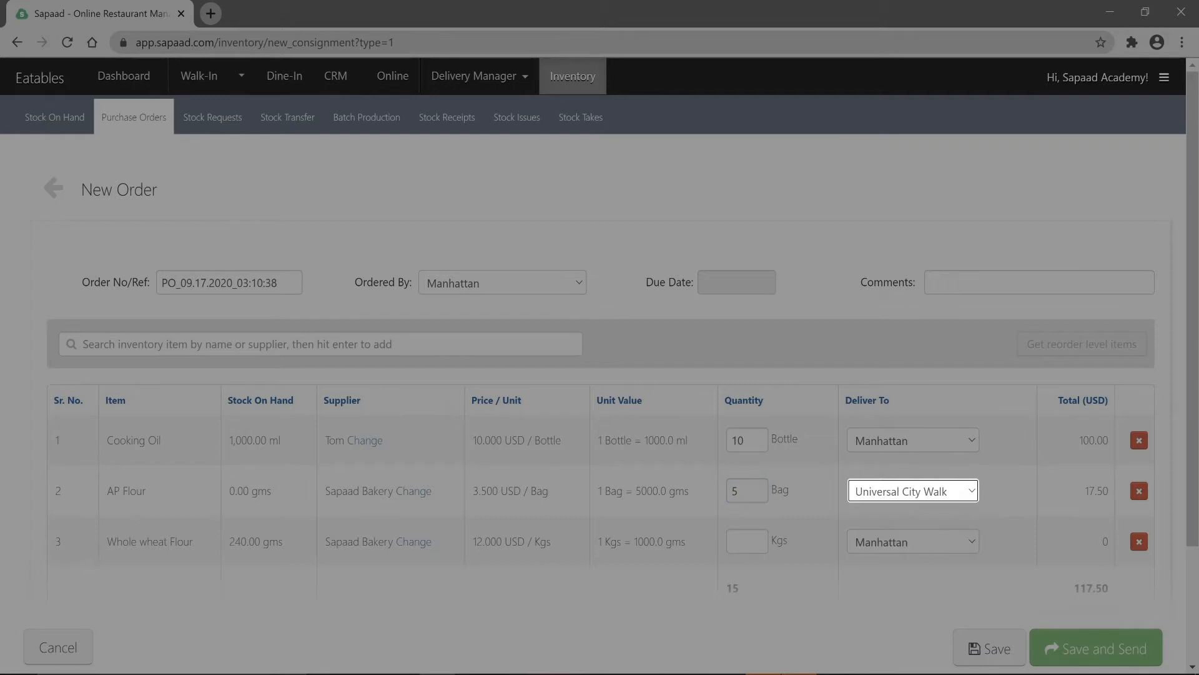
pyautogui.write('15')
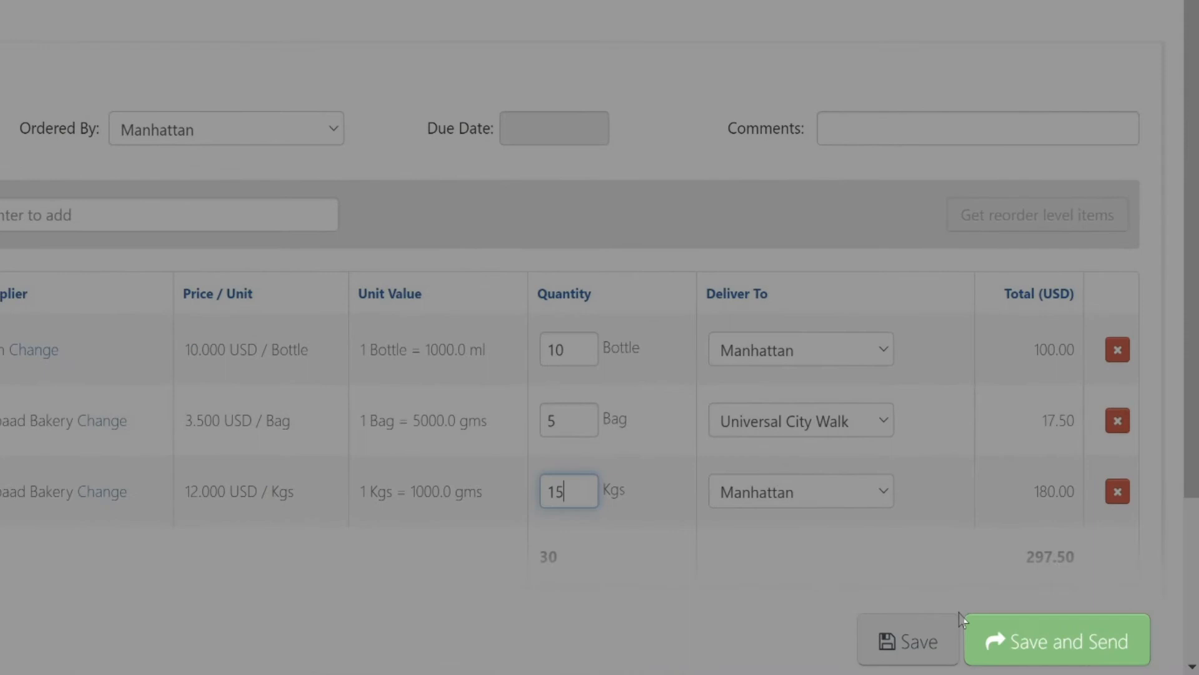
pyautogui.moveTo(987, 631)
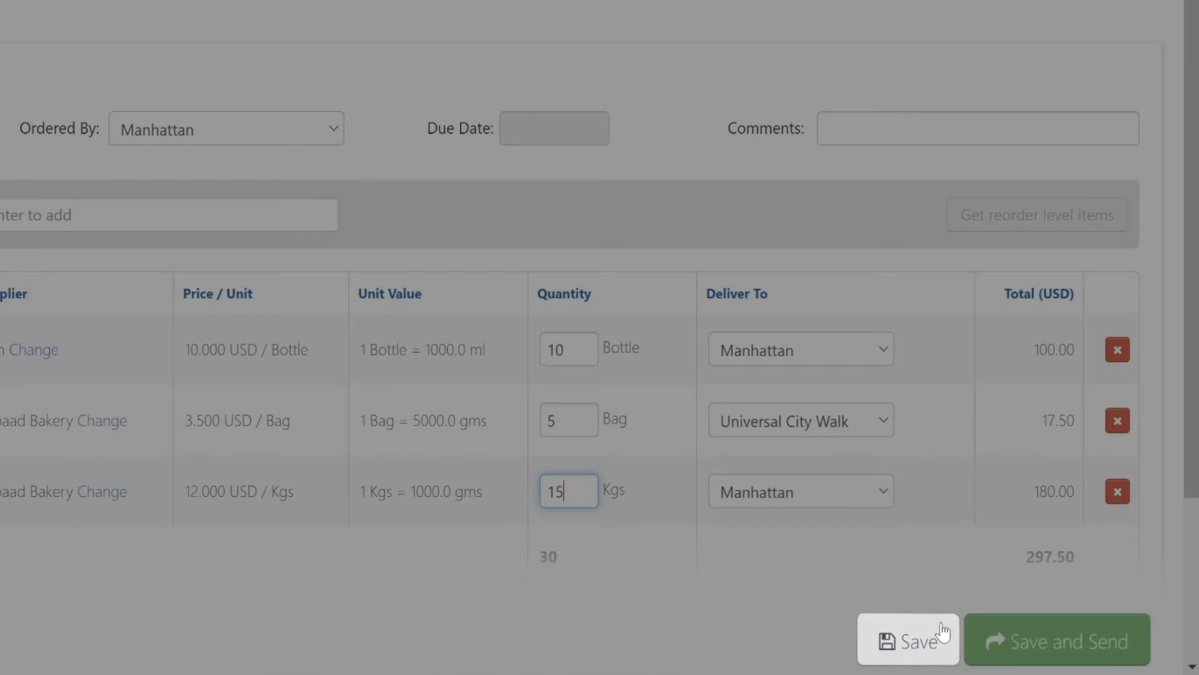
# Save and send the order to Tom and Sapaad Bakery, then return to the purchase orders list
pyautogui.click(1057, 640)
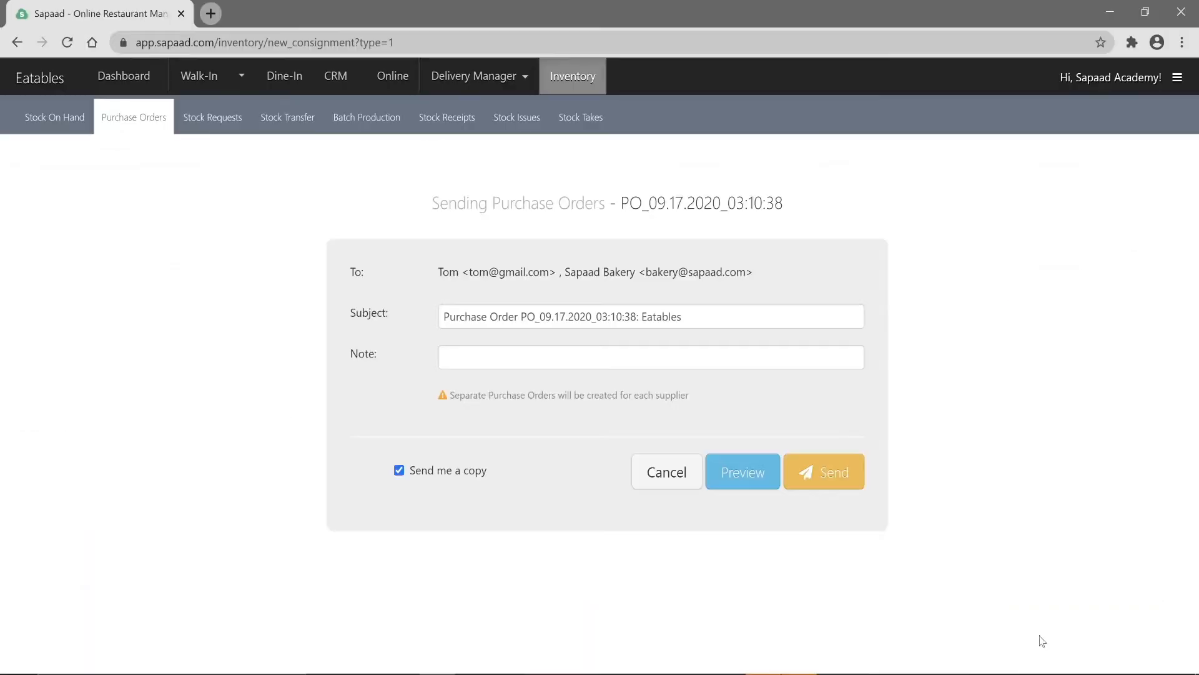
pyautogui.click(823, 471)
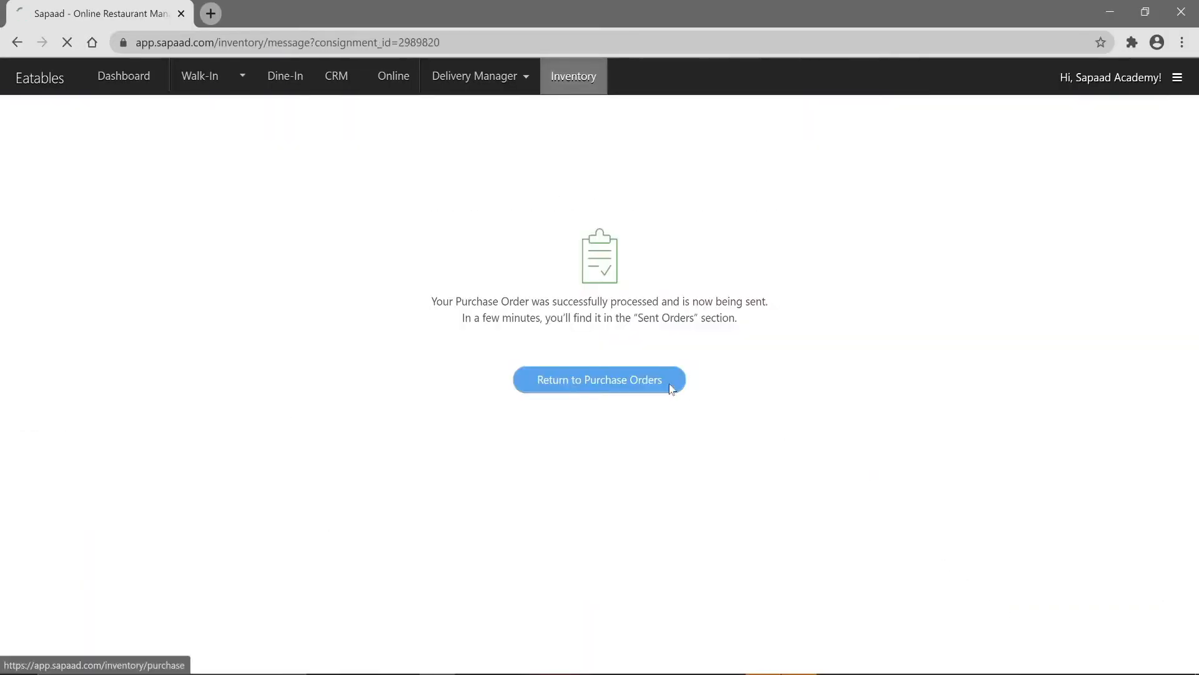
pyautogui.click(599, 379)
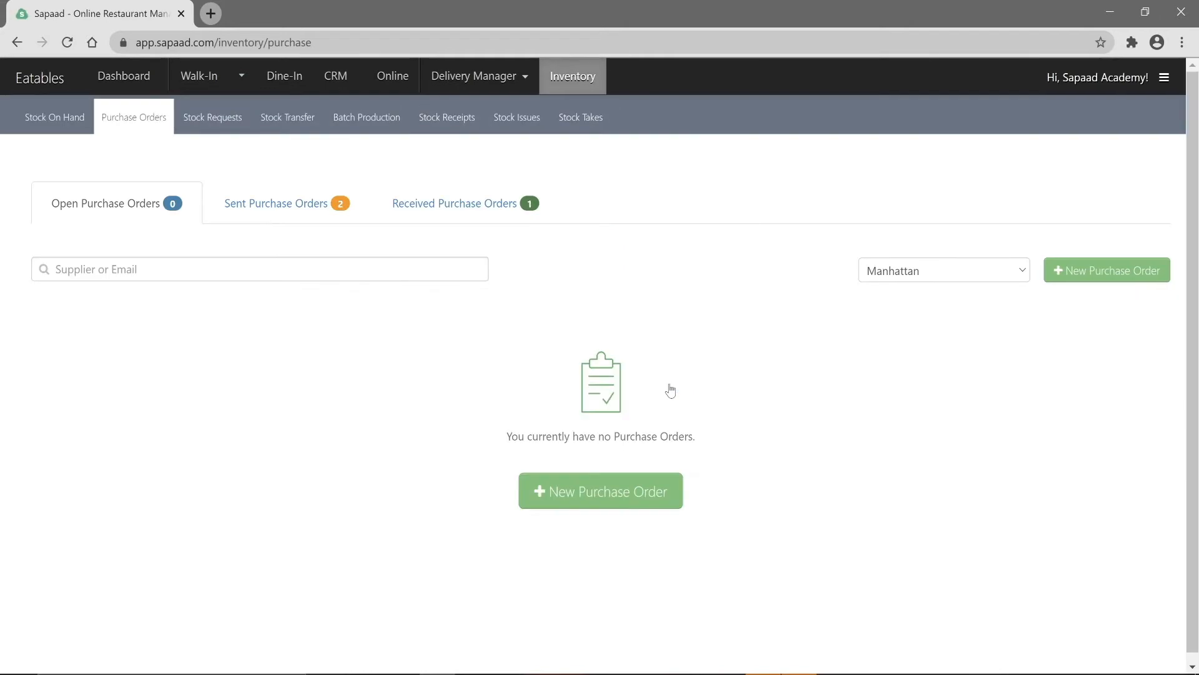
pyautogui.click(123, 76)
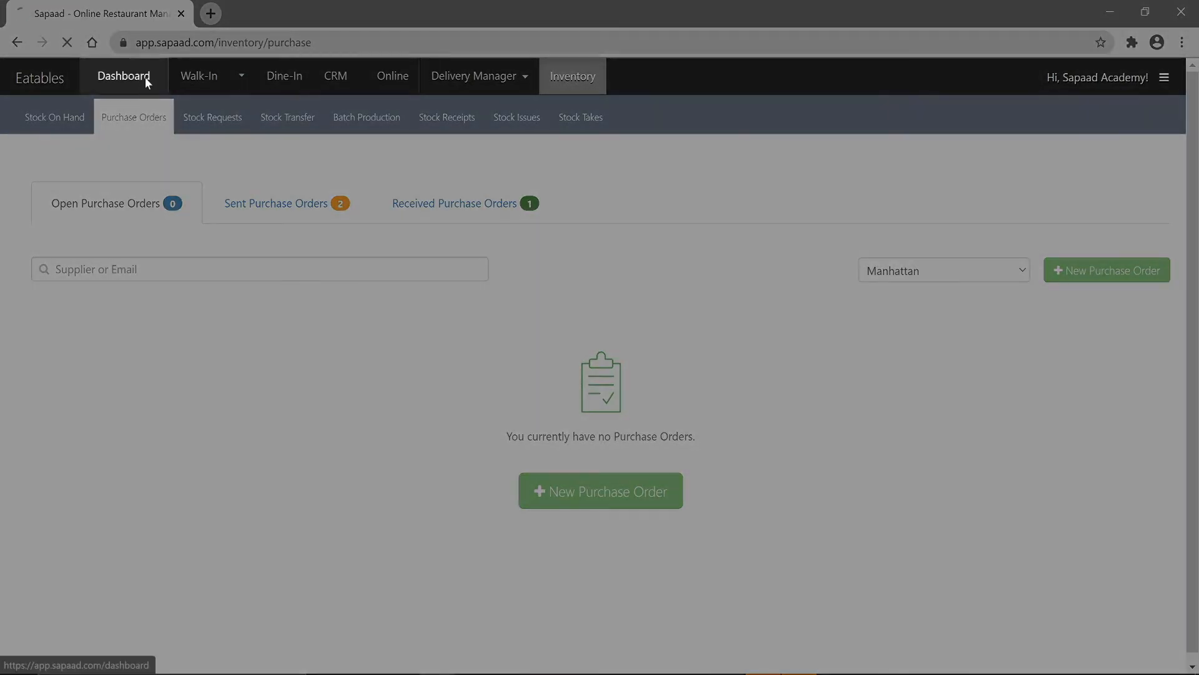
# View the Stock On Hand report by ingredient showing pending PO quantities 10000 and 15000
pyautogui.click(123, 77)
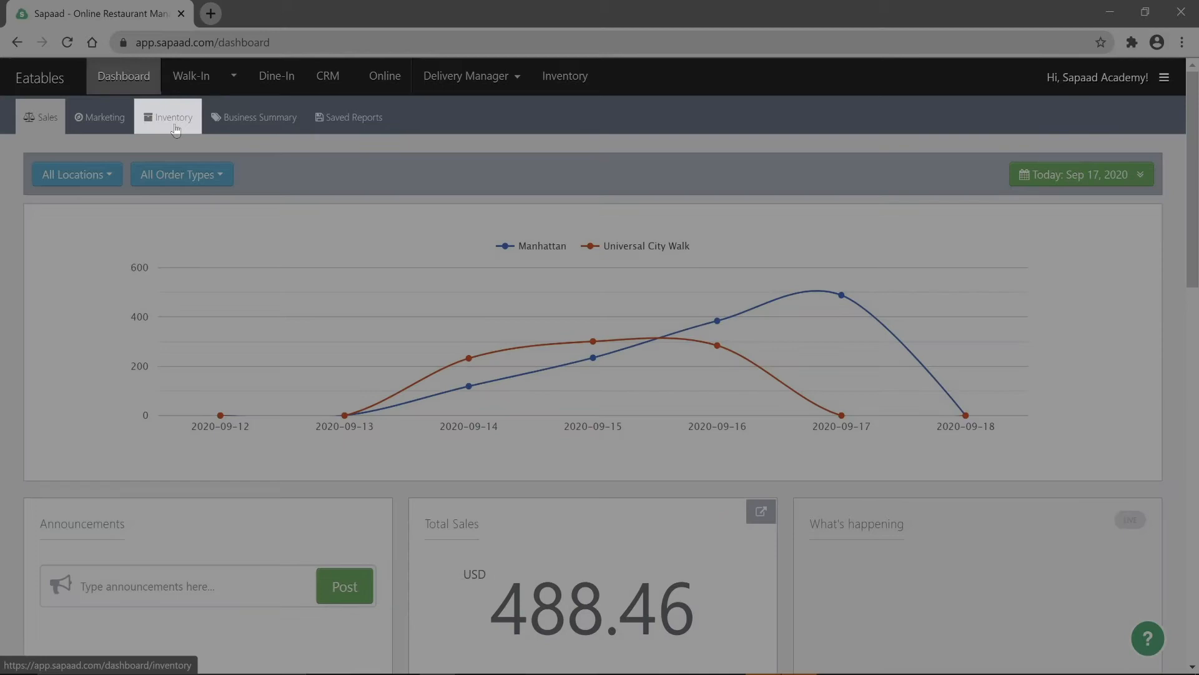
pyautogui.click(167, 117)
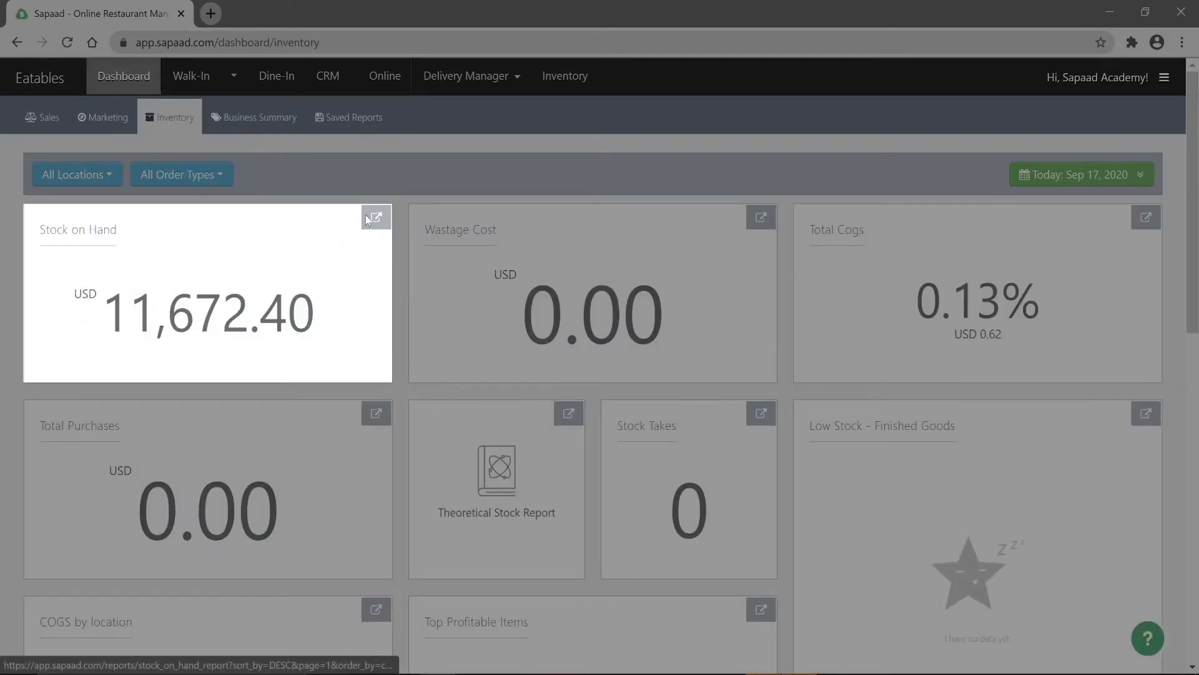
pyautogui.click(376, 216)
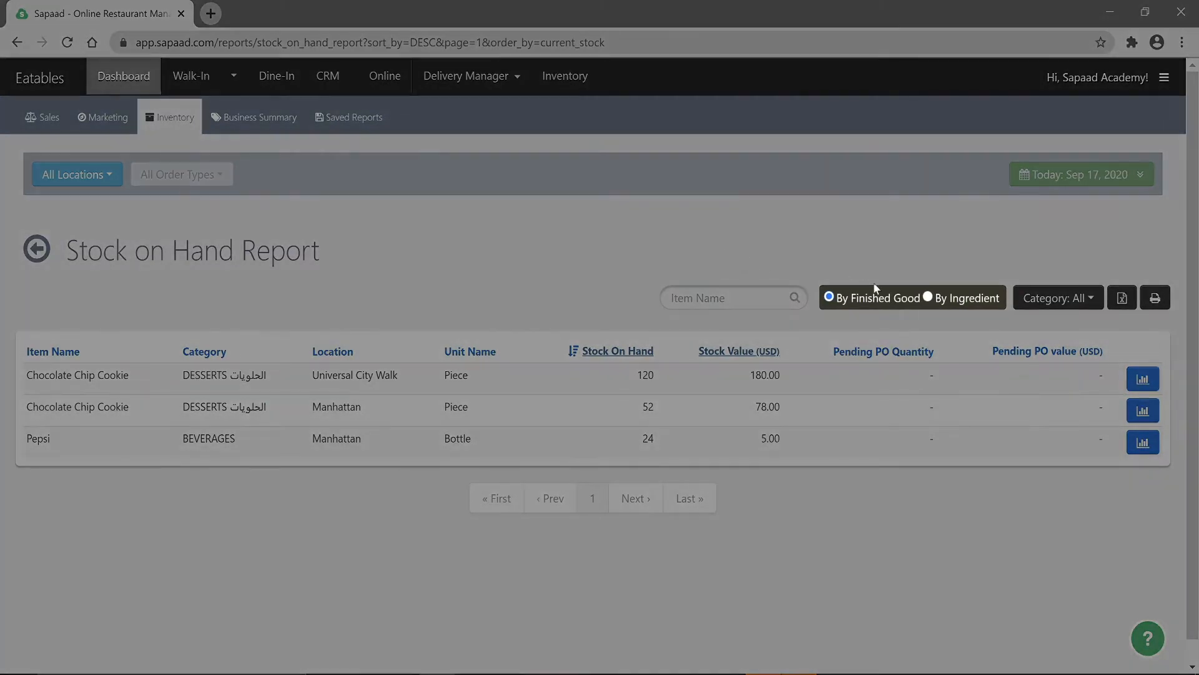
pyautogui.click(927, 297)
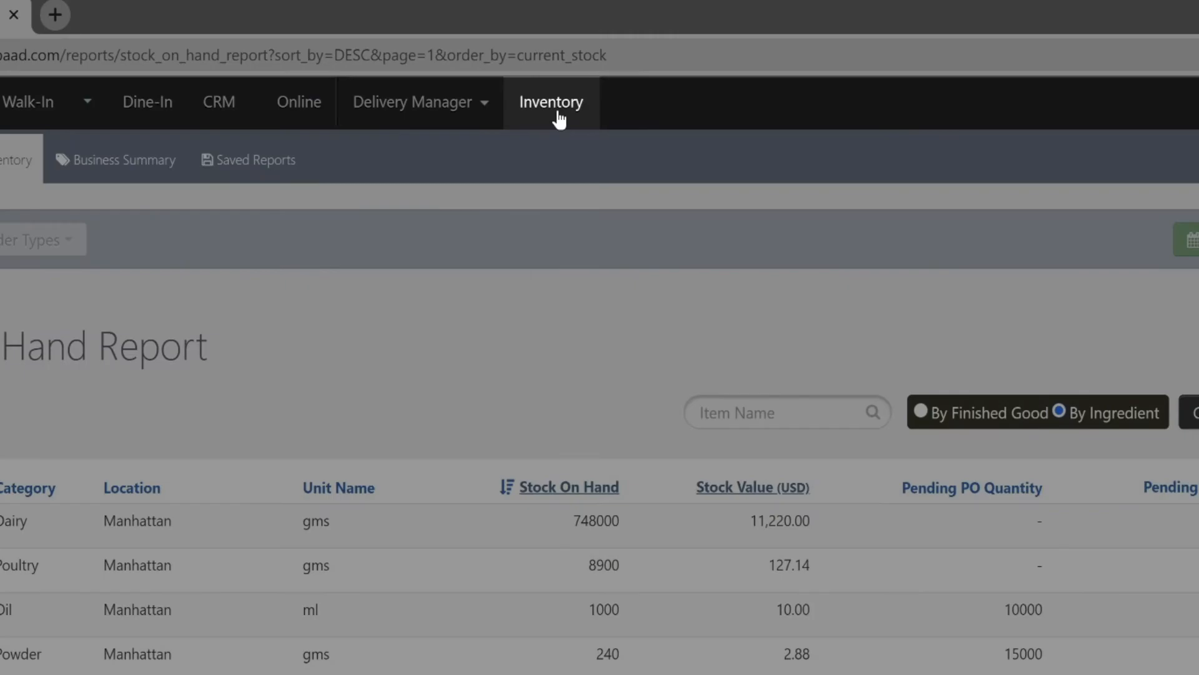
# Begin receiving the sent Whole wheat Flour order with 12.0 Kgs against 15.0 Kgs ordered
pyautogui.click(550, 102)
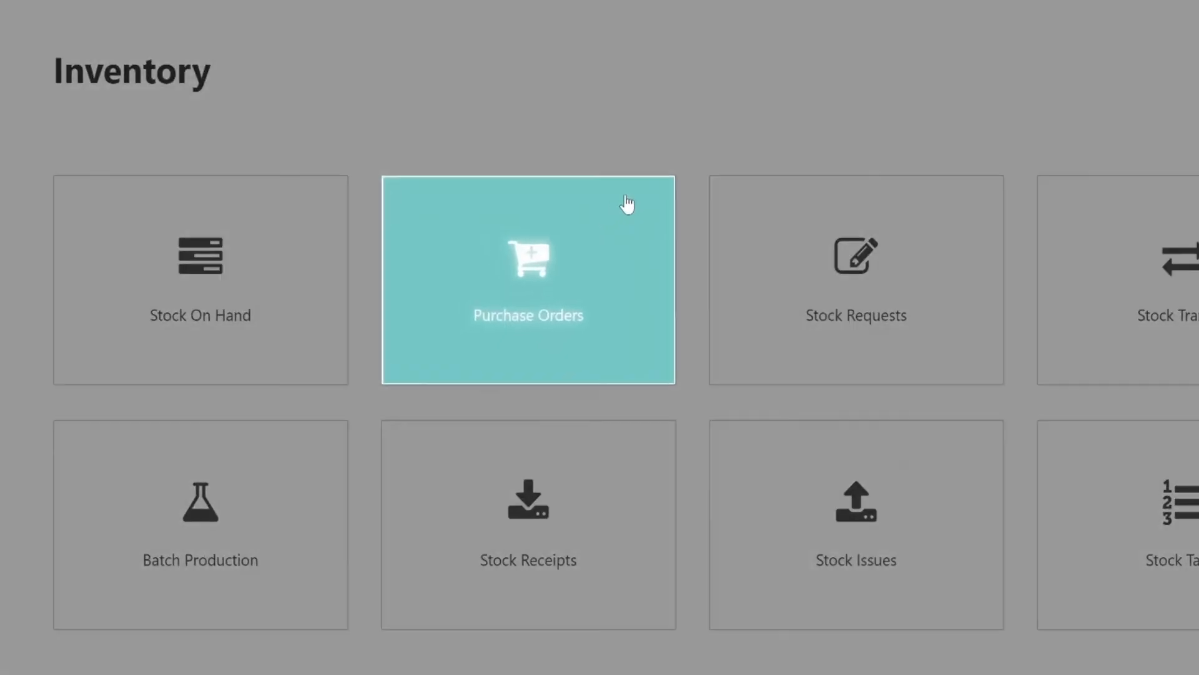
pyautogui.click(527, 279)
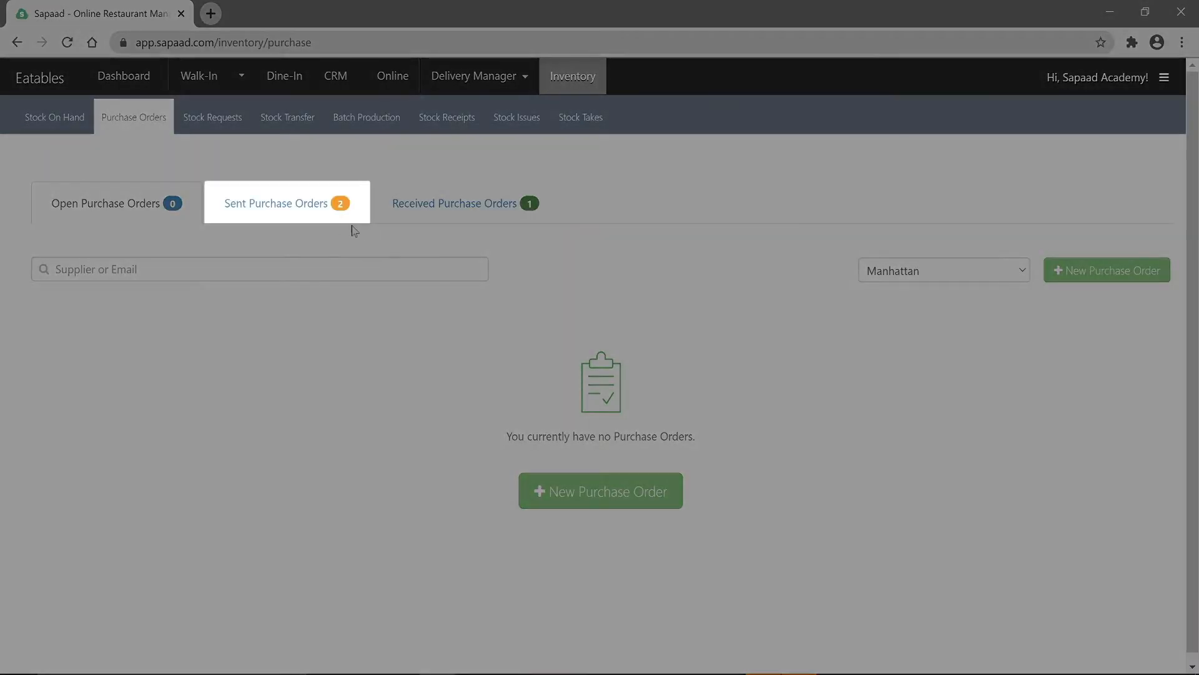
pyautogui.click(275, 202)
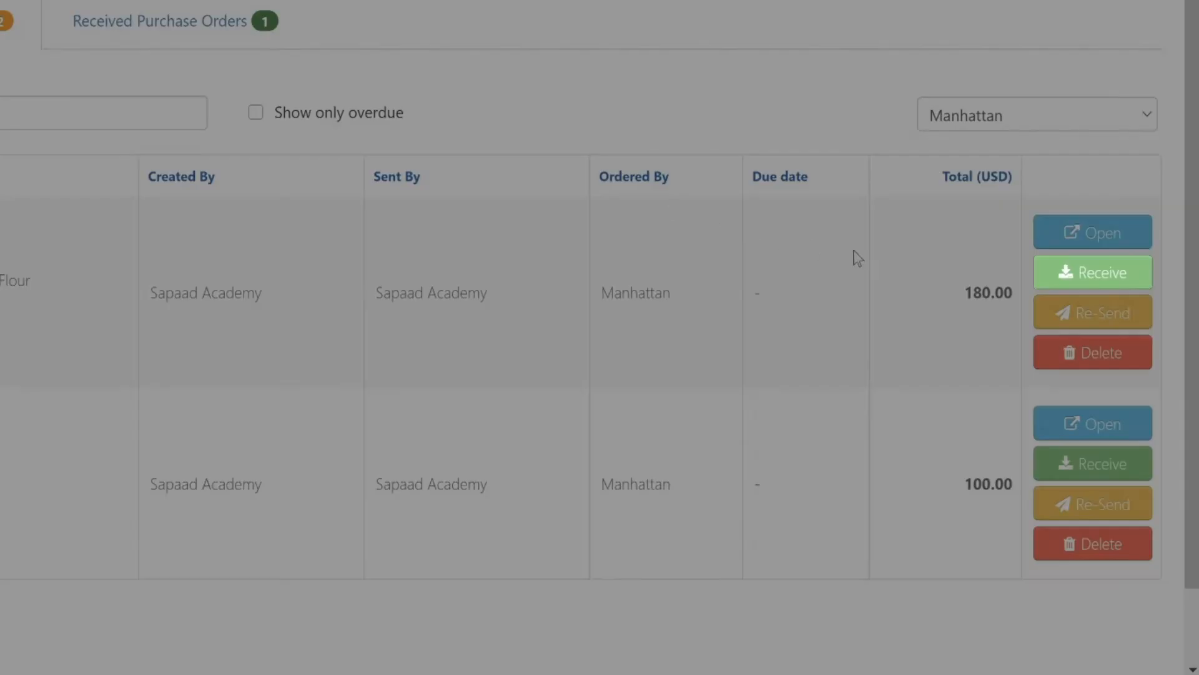
pyautogui.click(1092, 272)
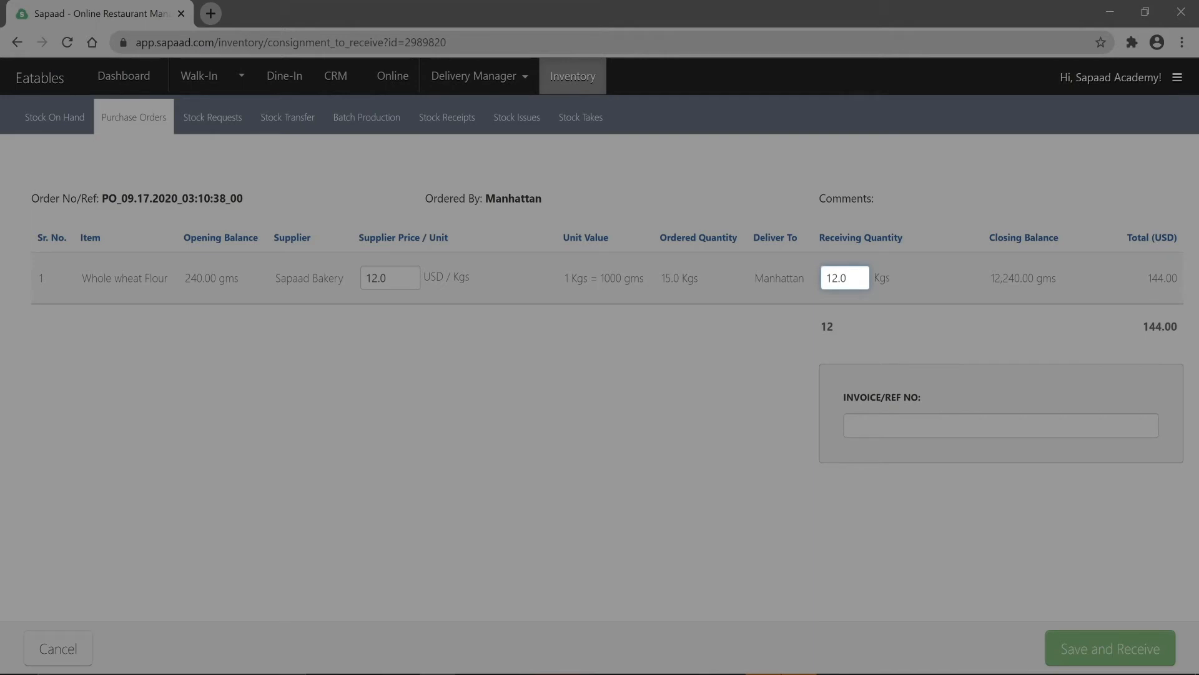
# Partially receive the flour order under invoice 123456 and confirm the partial quantity warning
pyautogui.click(1000, 425)
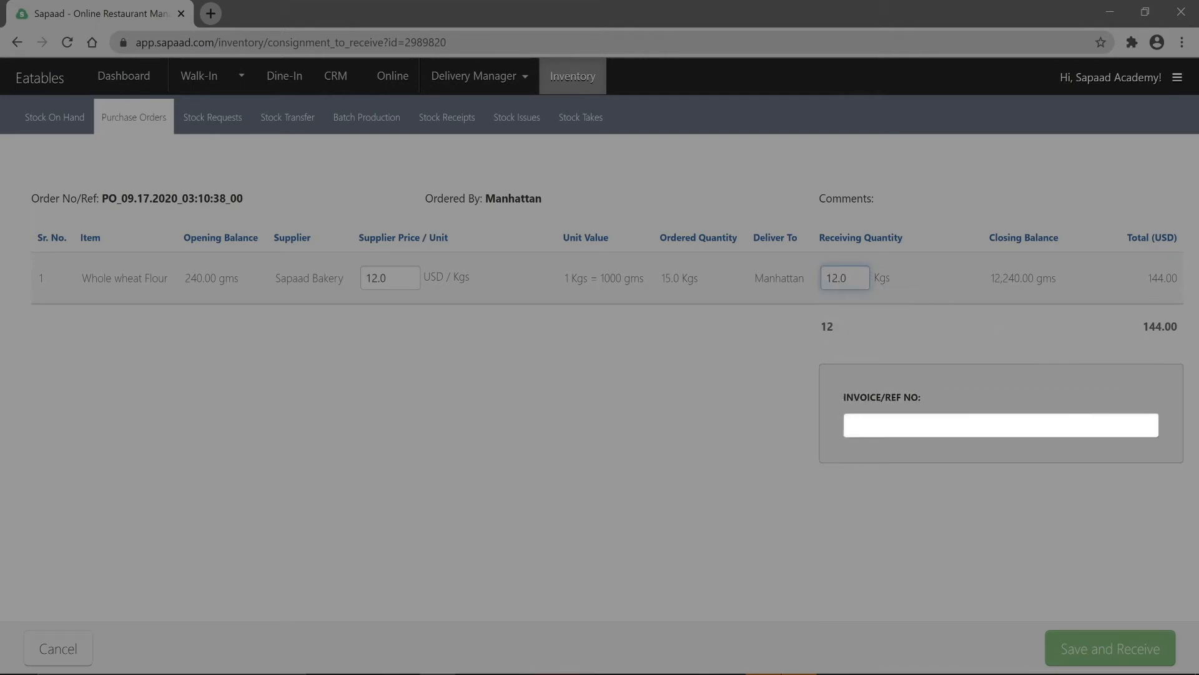
pyautogui.write('12345')
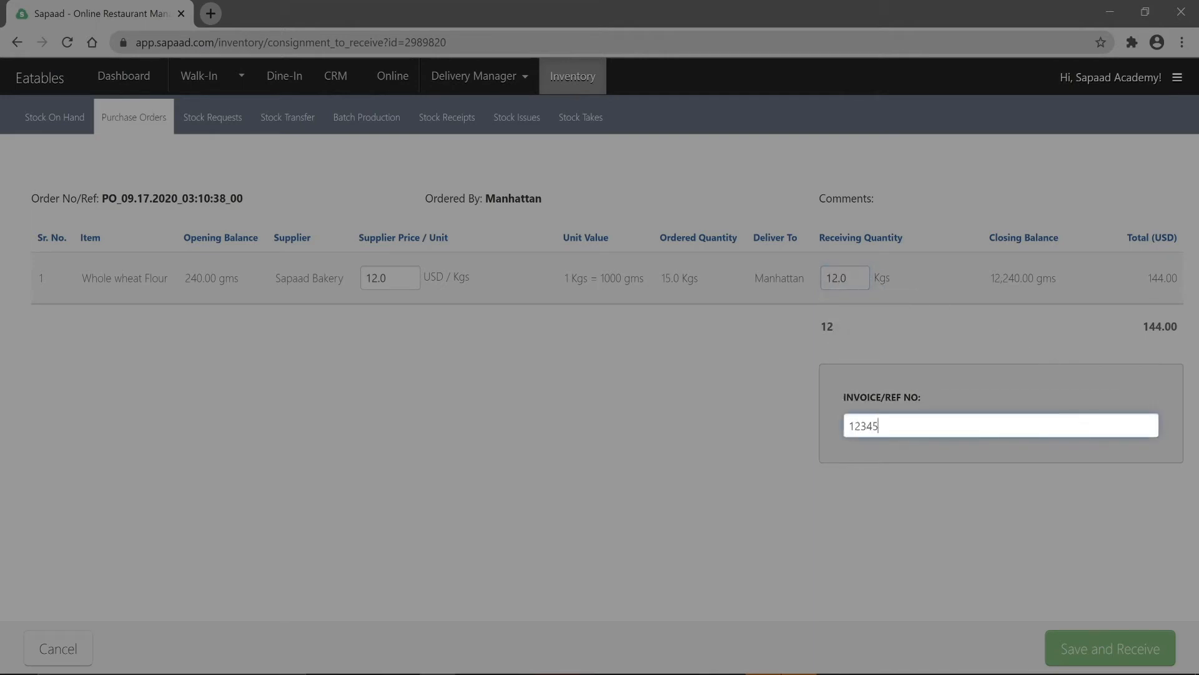
pyautogui.write('6')
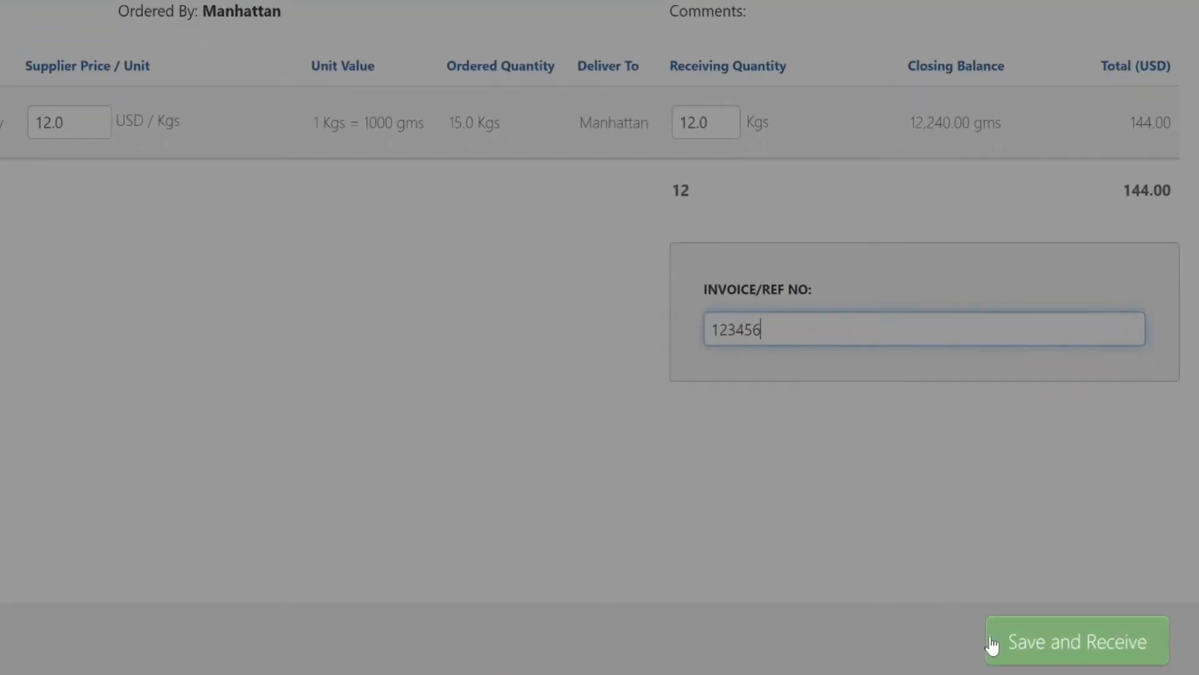
pyautogui.click(1076, 641)
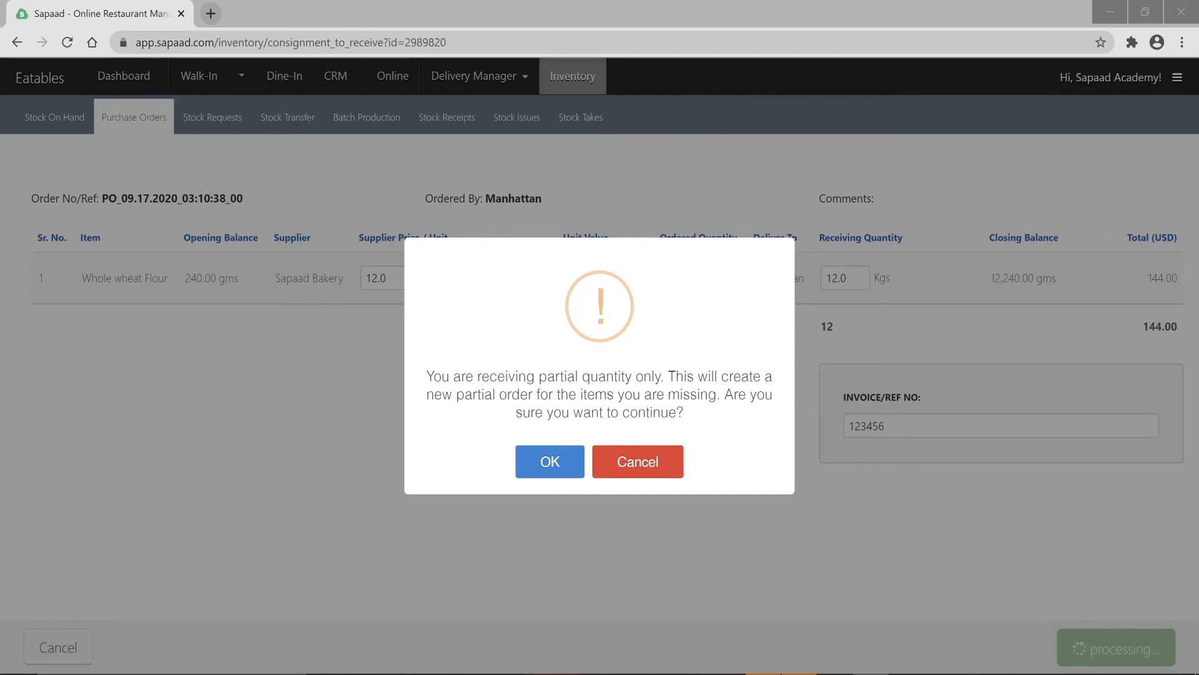
pyautogui.click(550, 461)
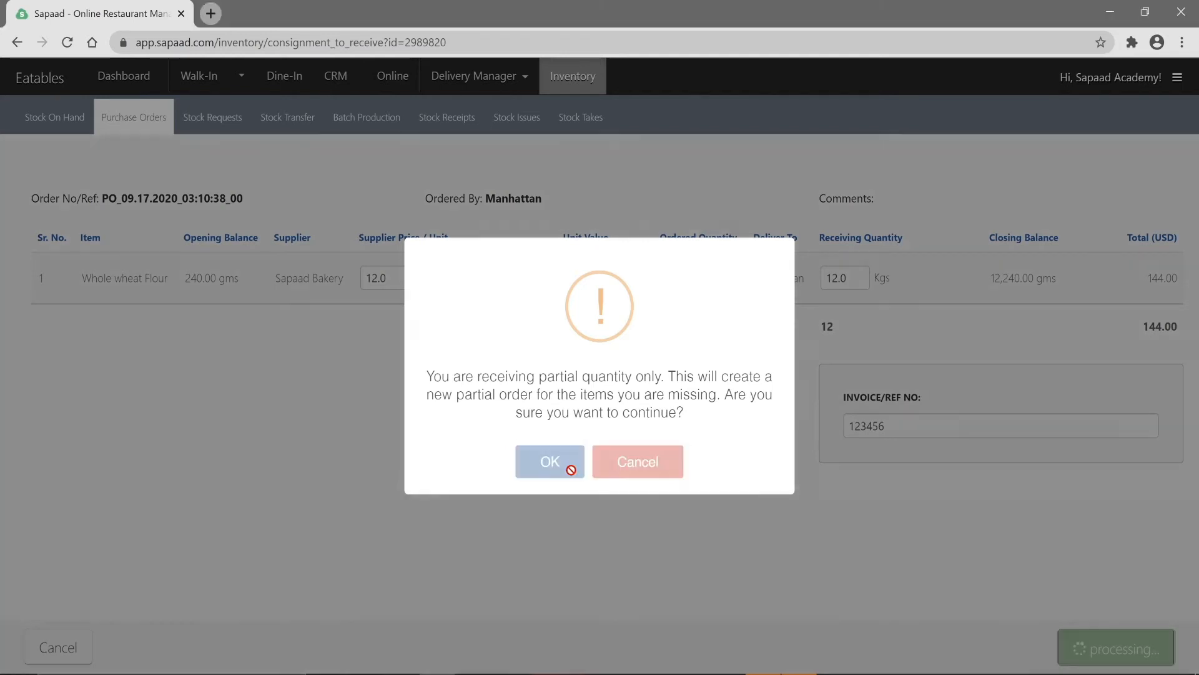
pyautogui.click(550, 460)
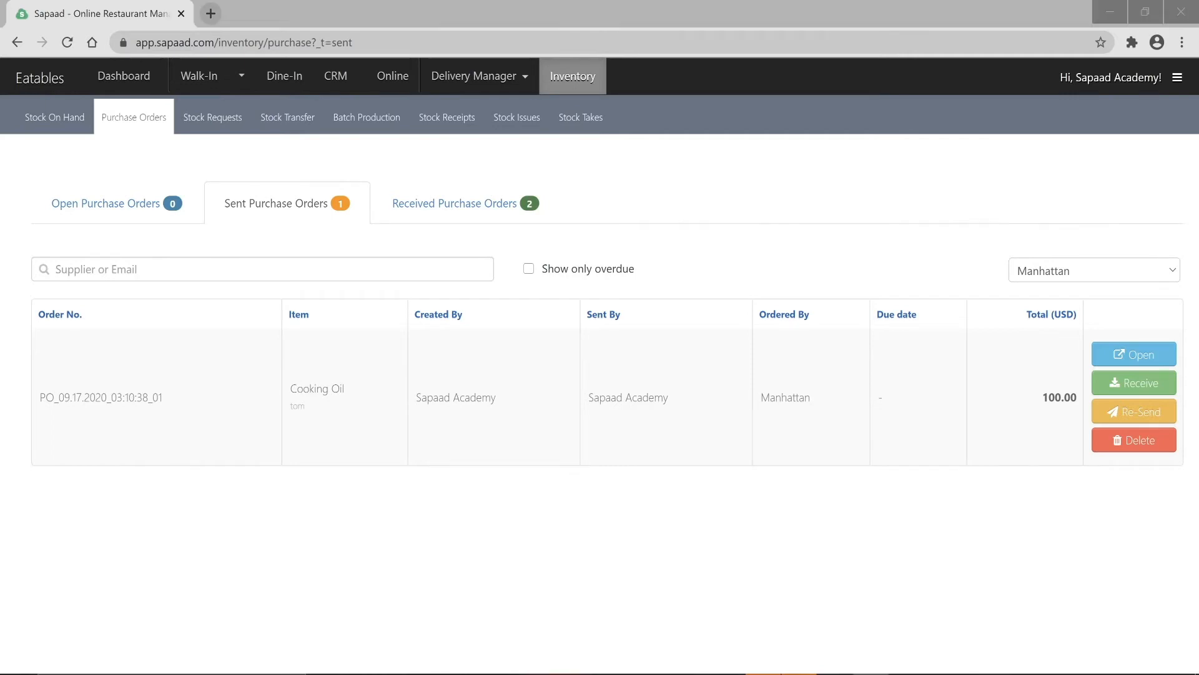
pyautogui.click(1178, 78)
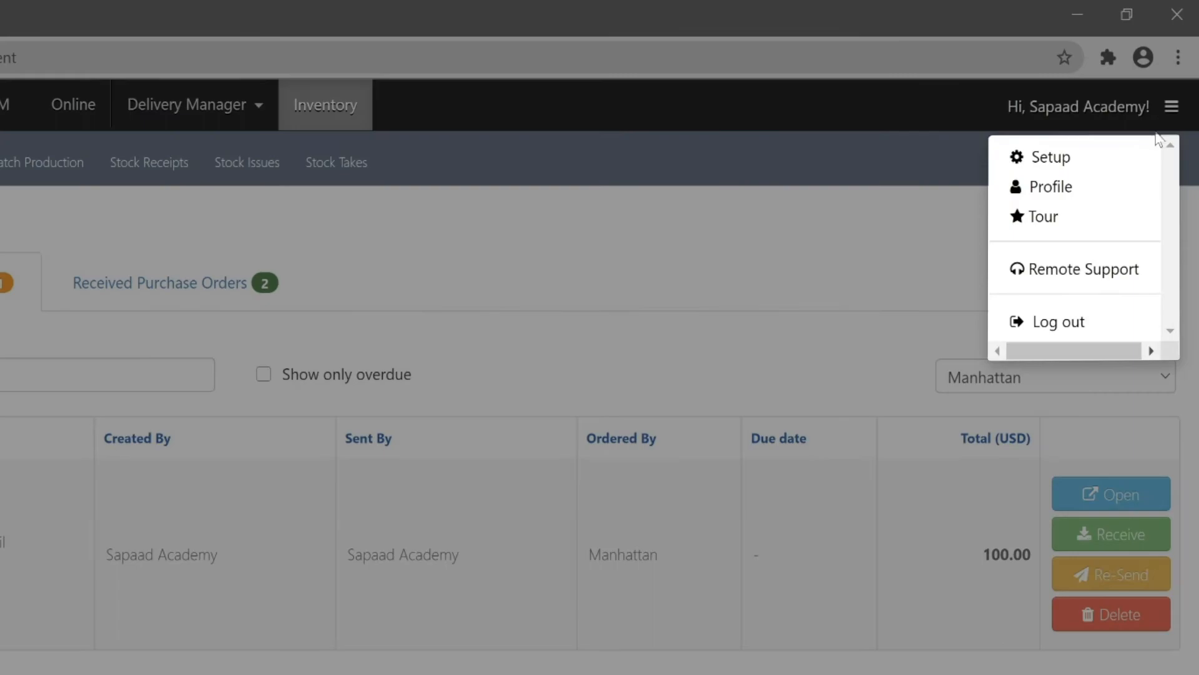
# Review Inventory Global Settings, keeping Allow Goods Receipt Price Change on, and return to Purchase Orders
pyautogui.click(1050, 157)
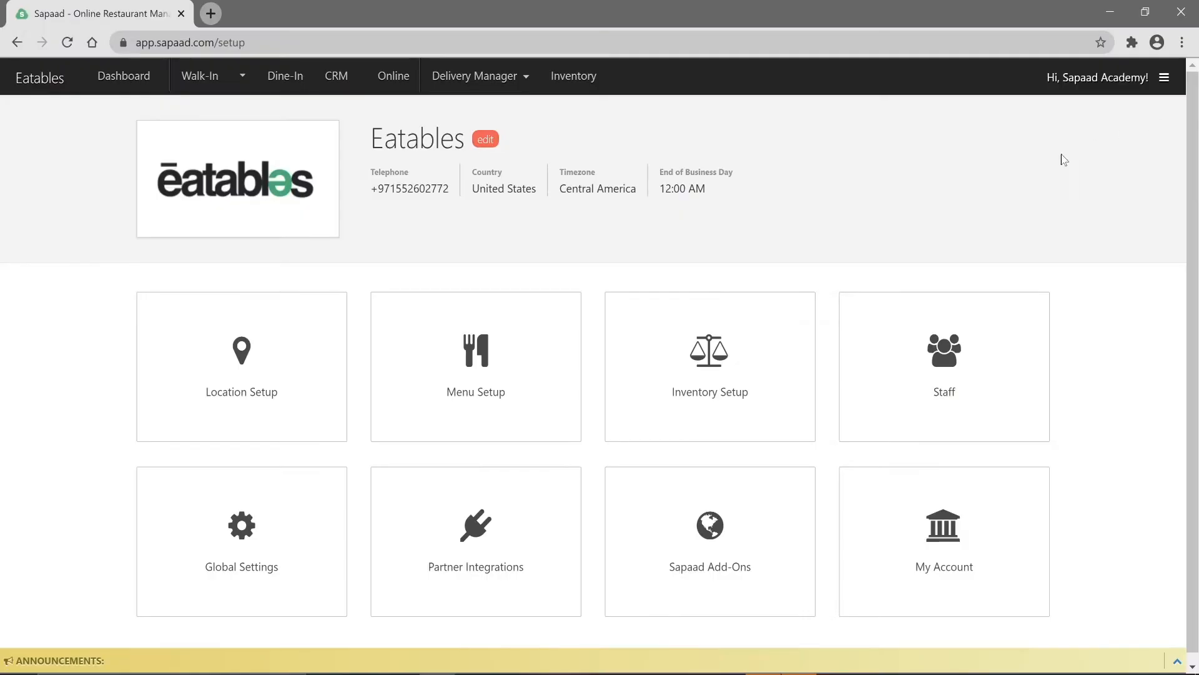
pyautogui.click(709, 366)
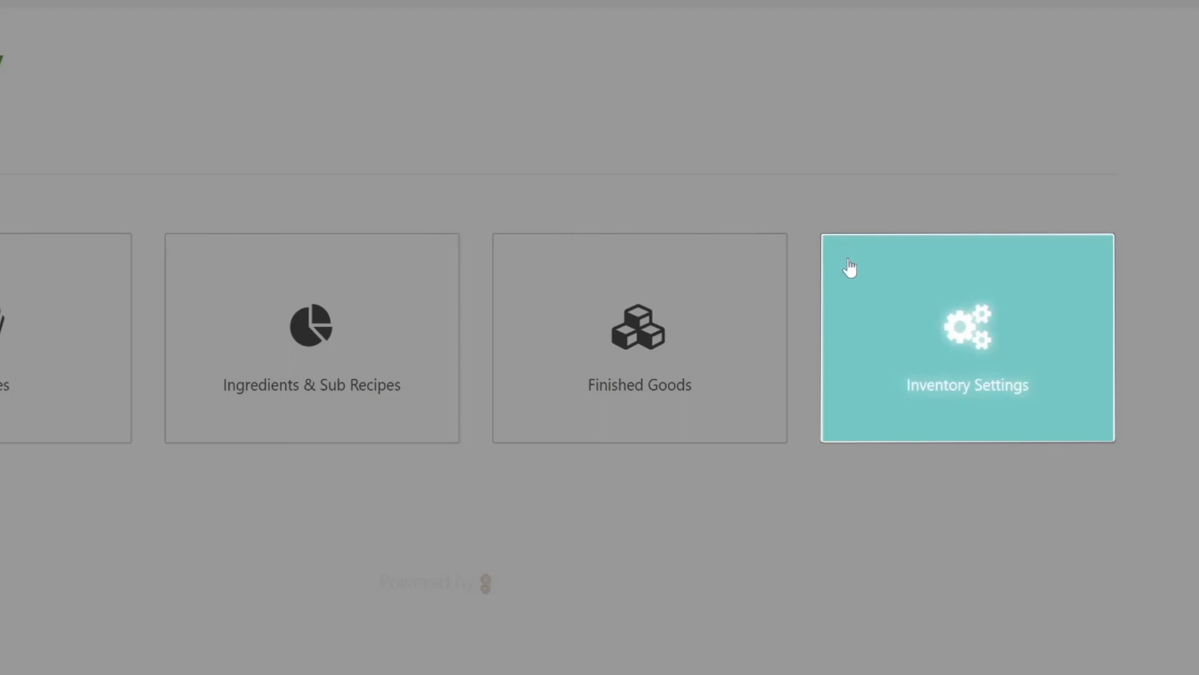
pyautogui.click(966, 337)
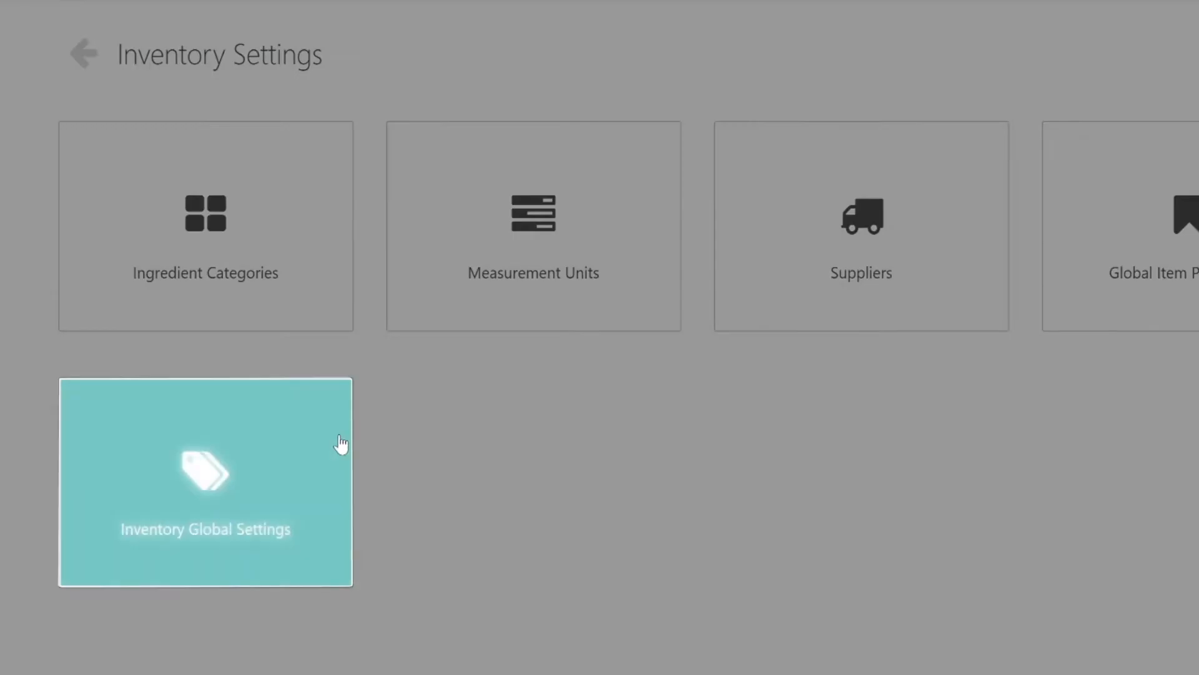
pyautogui.click(205, 481)
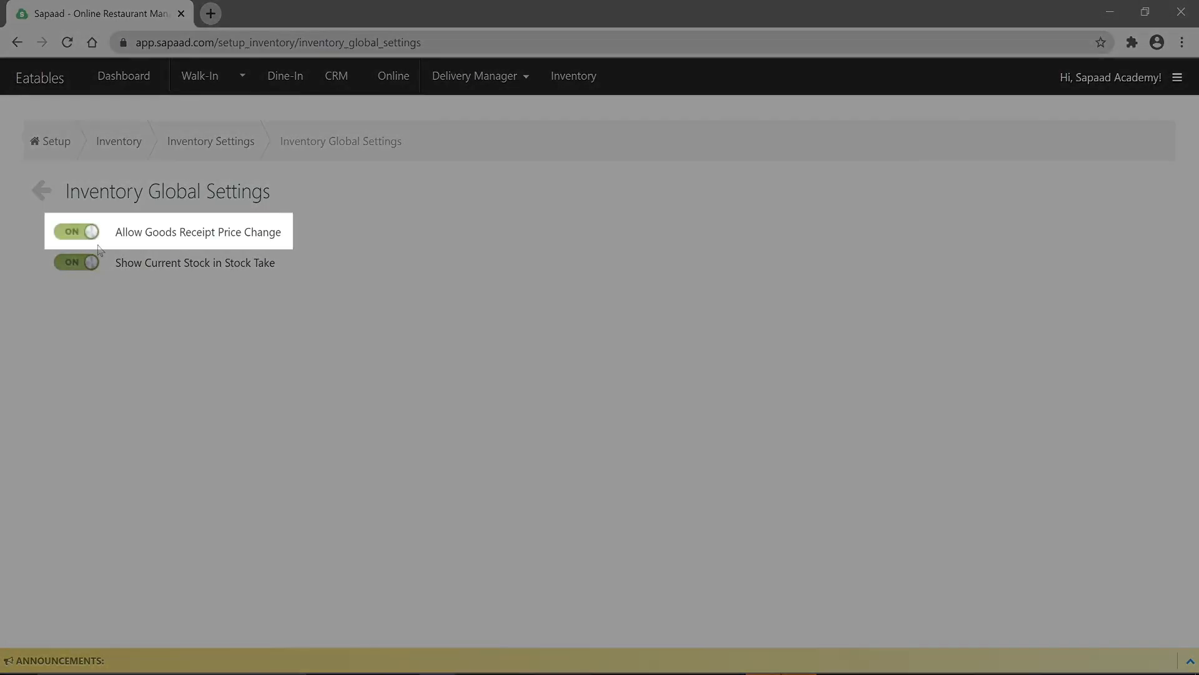
pyautogui.click(76, 232)
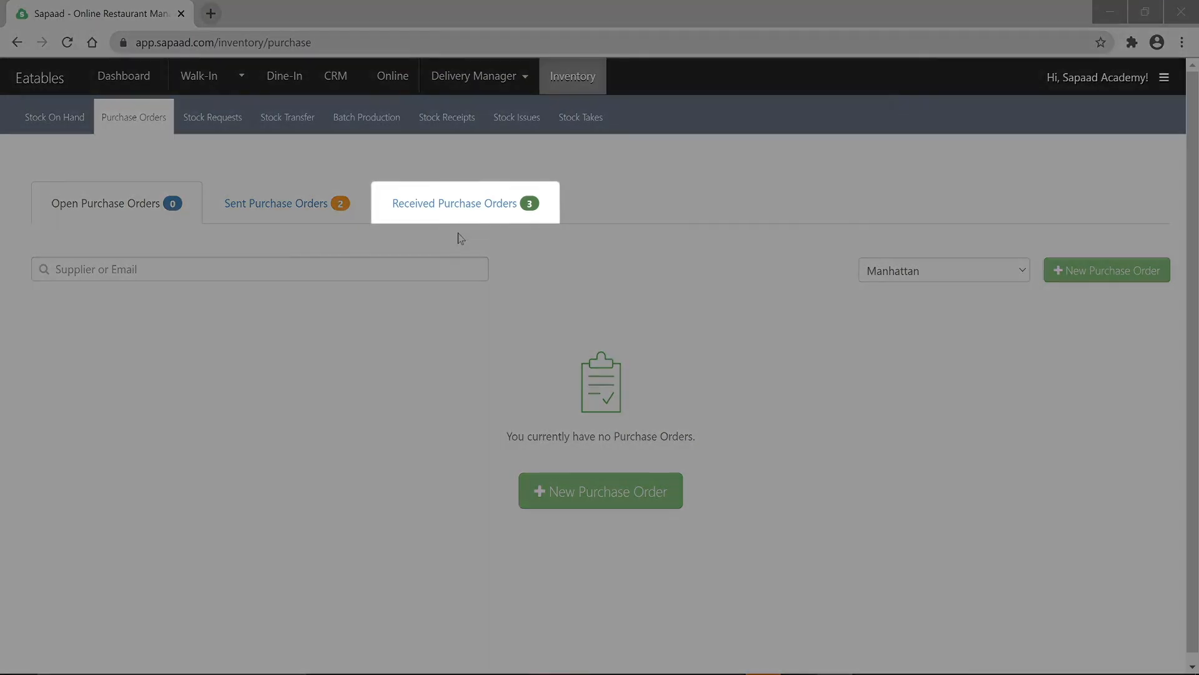
# Duplicate the received Tilapia, Iceberg Lettuce and Honey Crisp Apples order into draft PO_09.17.2020_03:30:34
pyautogui.click(455, 202)
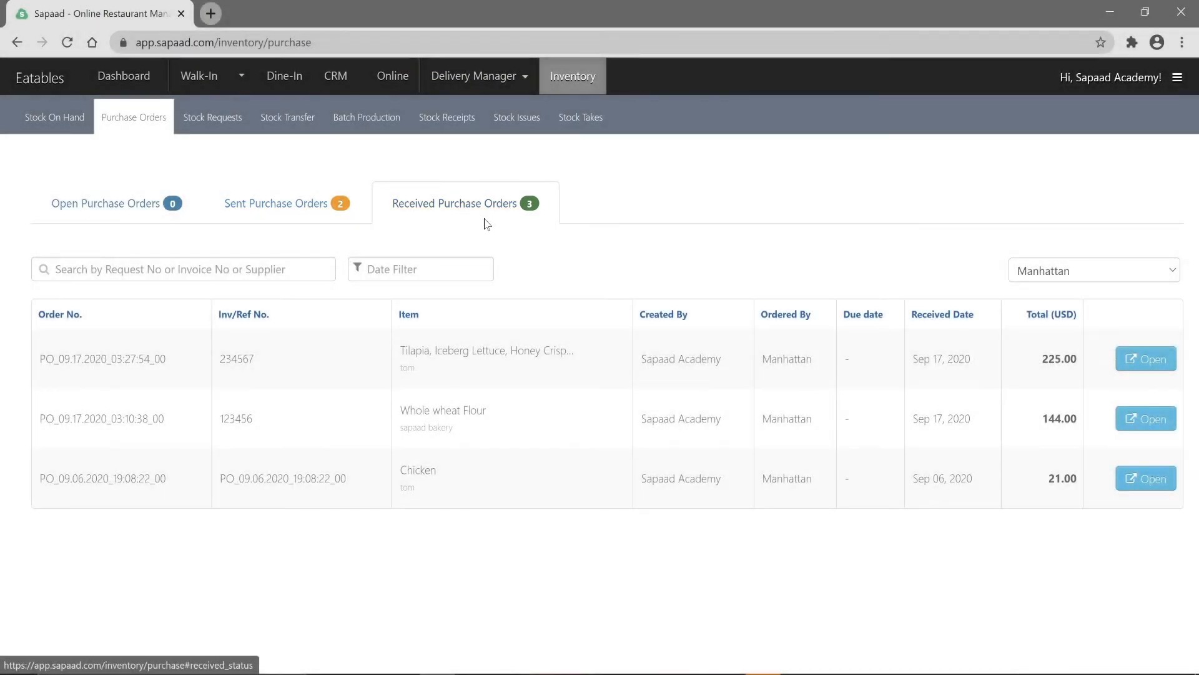
pyautogui.click(1146, 359)
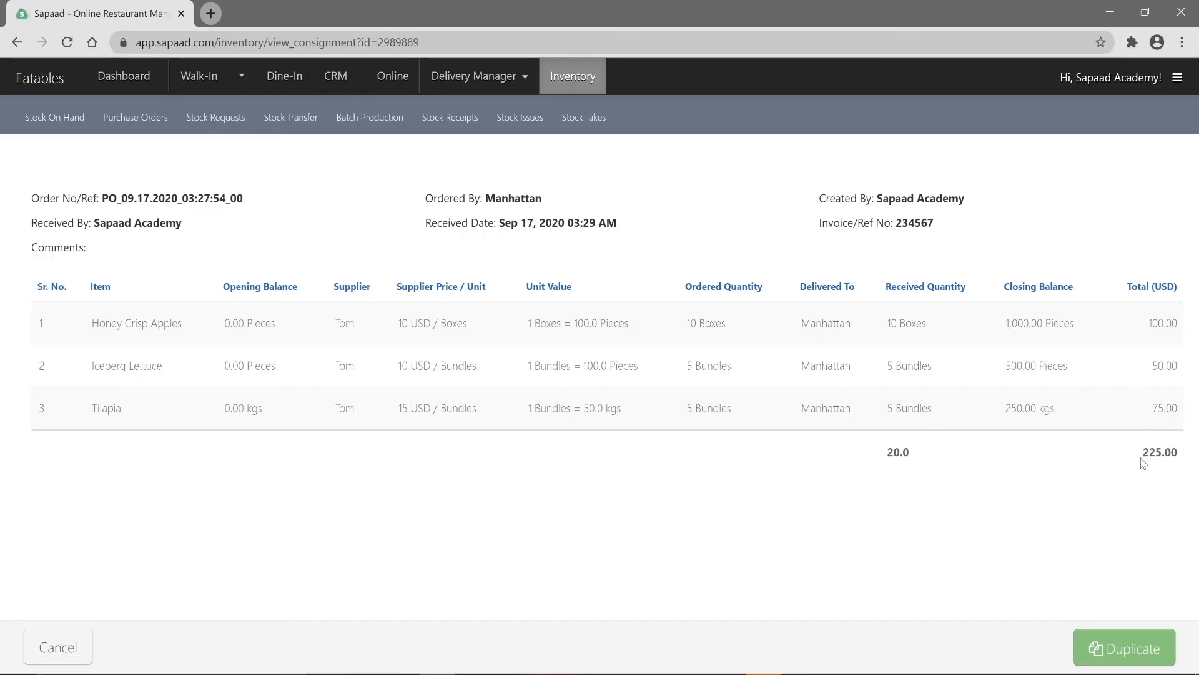
pyautogui.click(1125, 647)
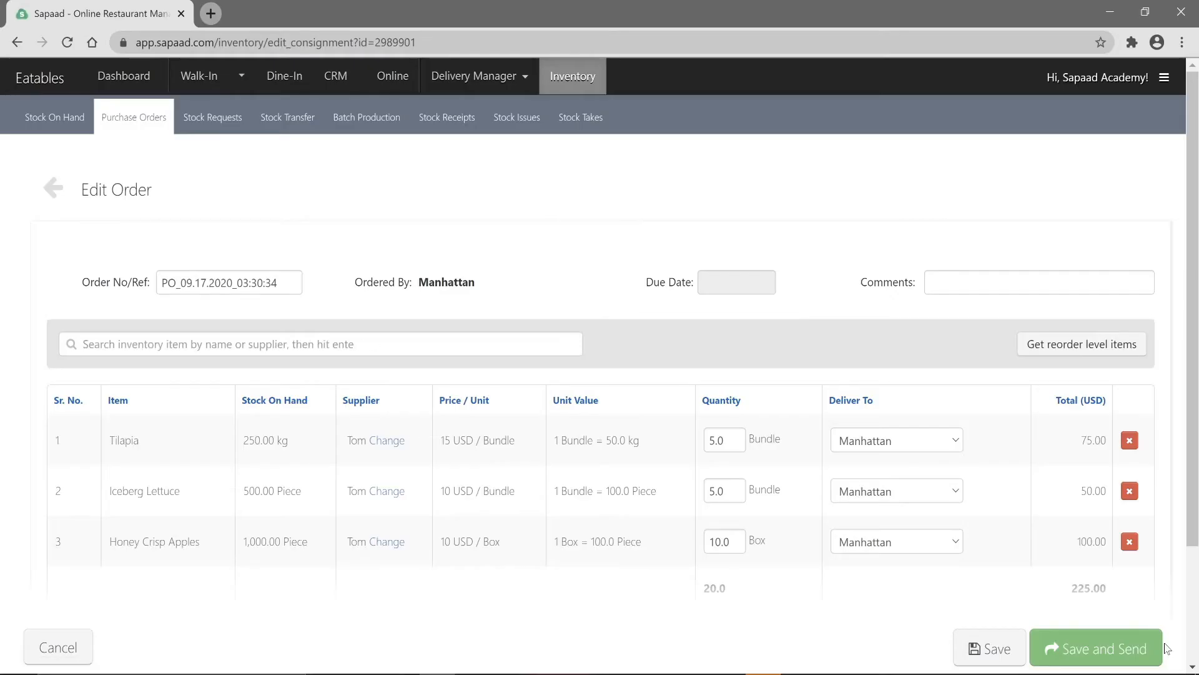
pyautogui.click(319, 343)
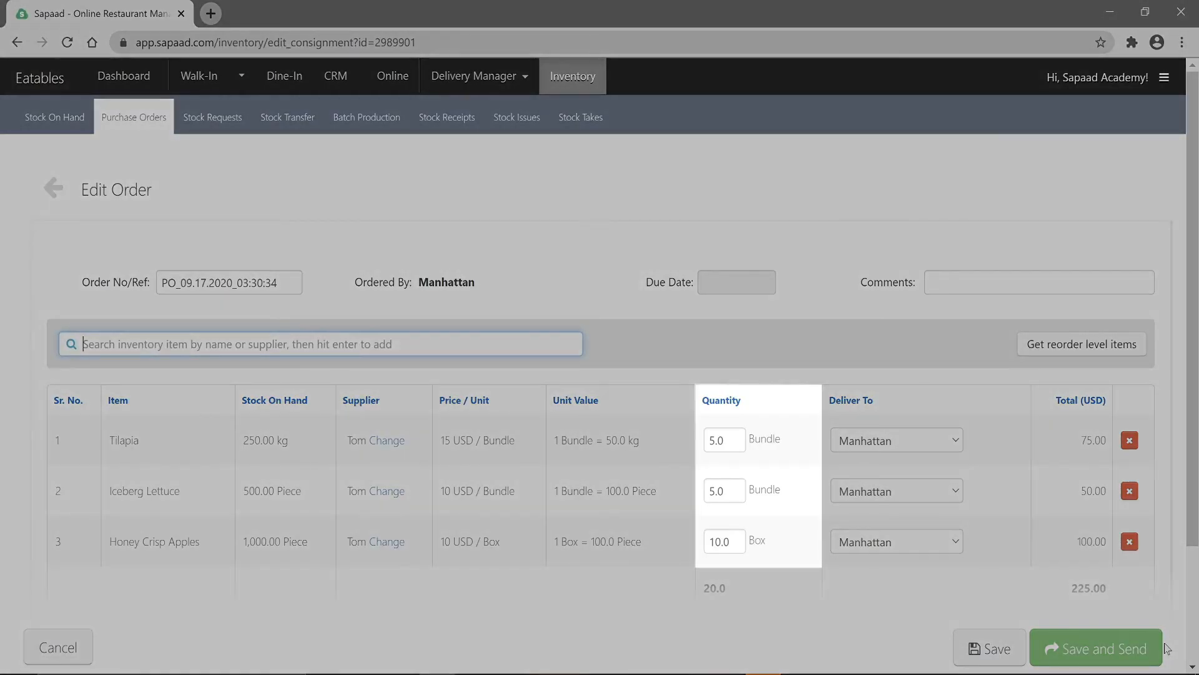
pyautogui.click(1095, 648)
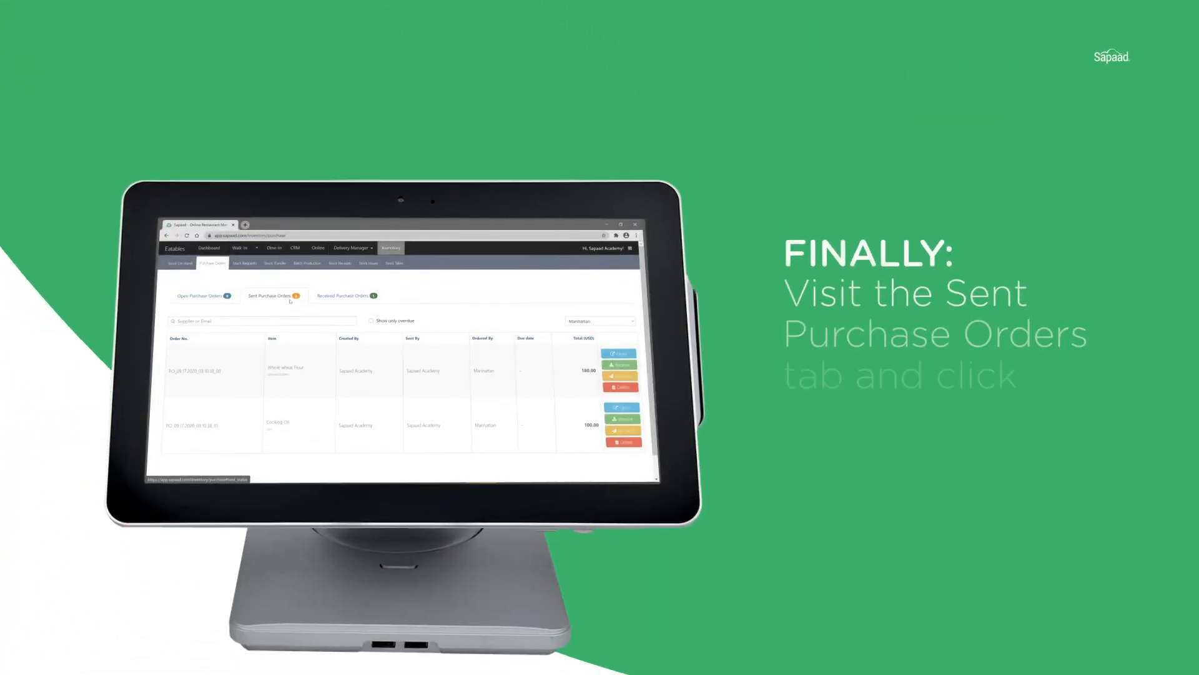
pyautogui.click(619, 365)
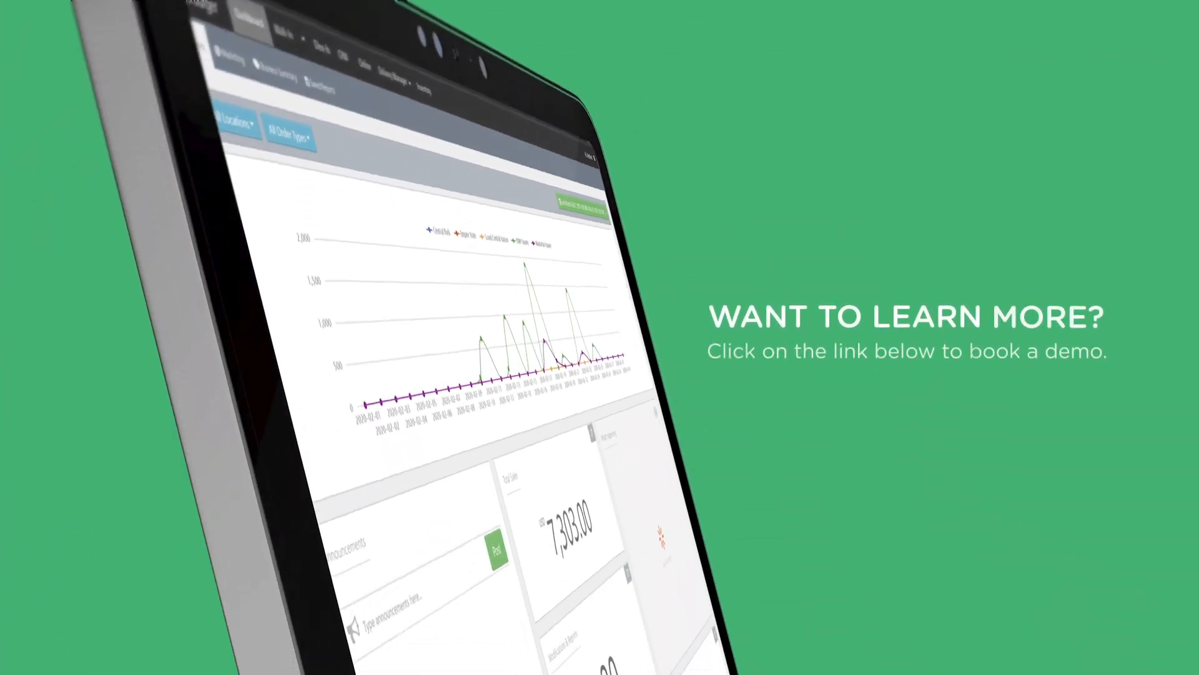
pyautogui.scroll(-3)
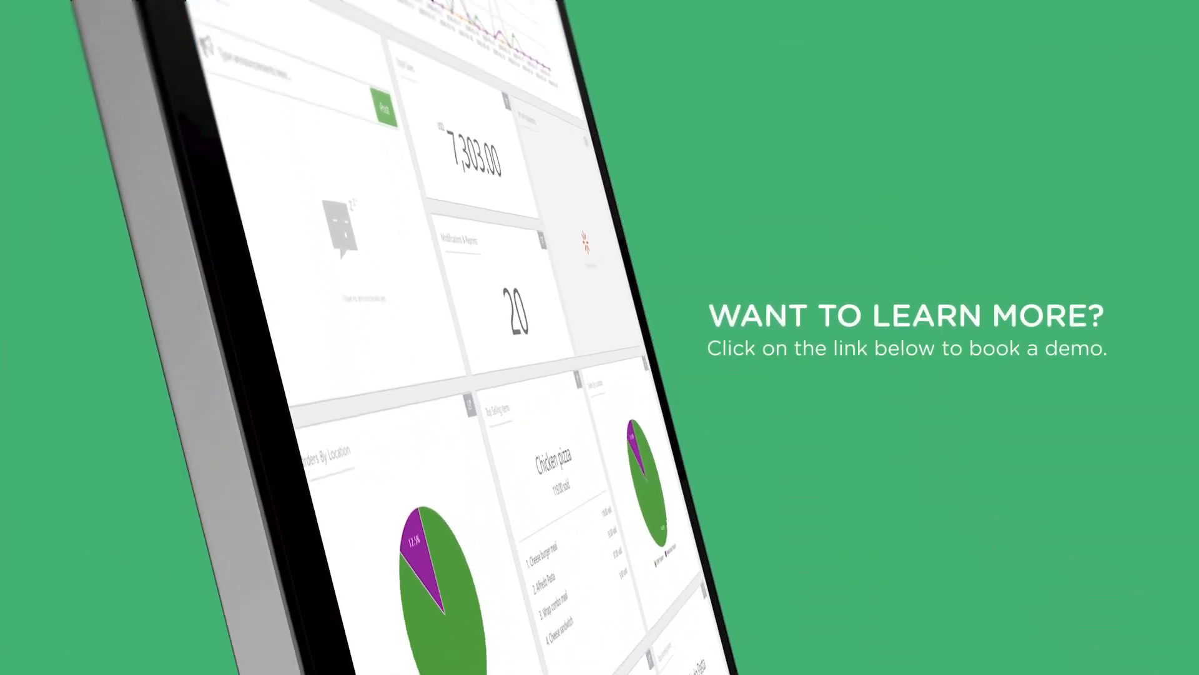